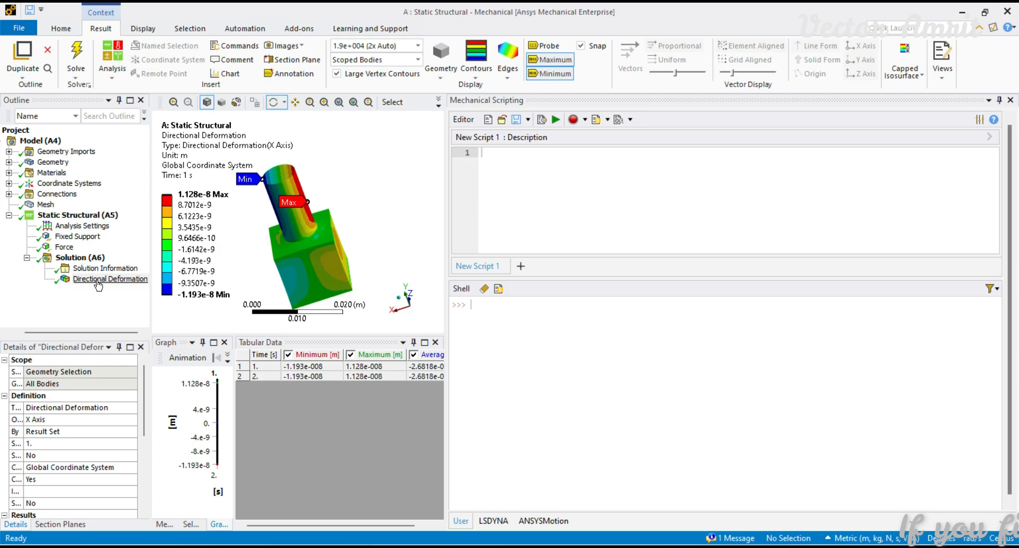
- Browse the deformation, force and fixed support tabular data, ending on directional deformation
click(111, 278)
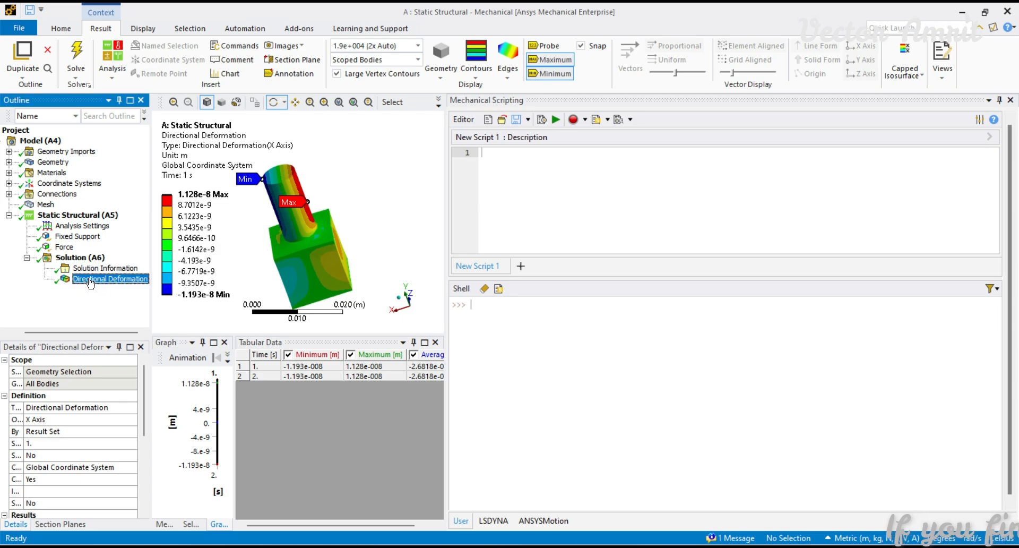
mouse_move(98, 286)
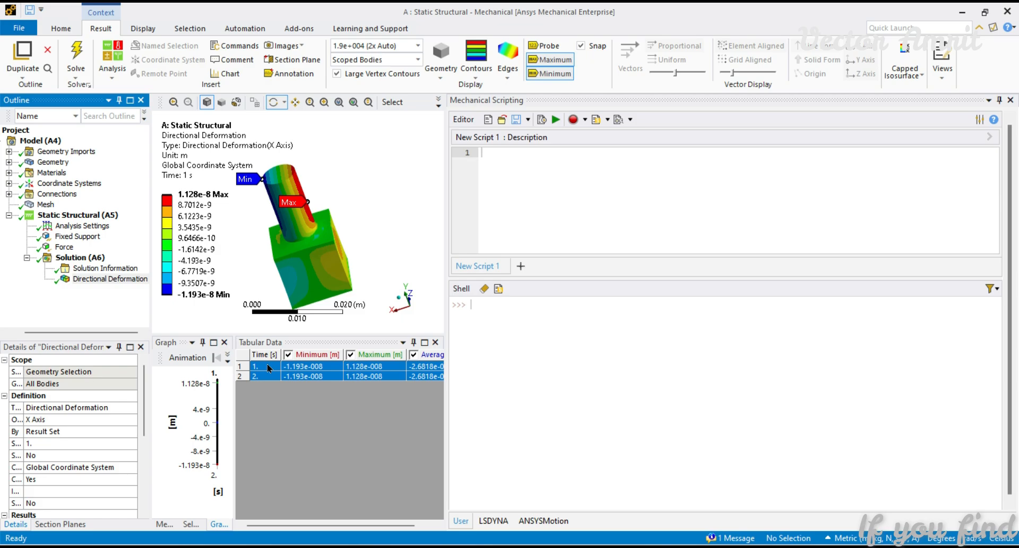
click(64, 247)
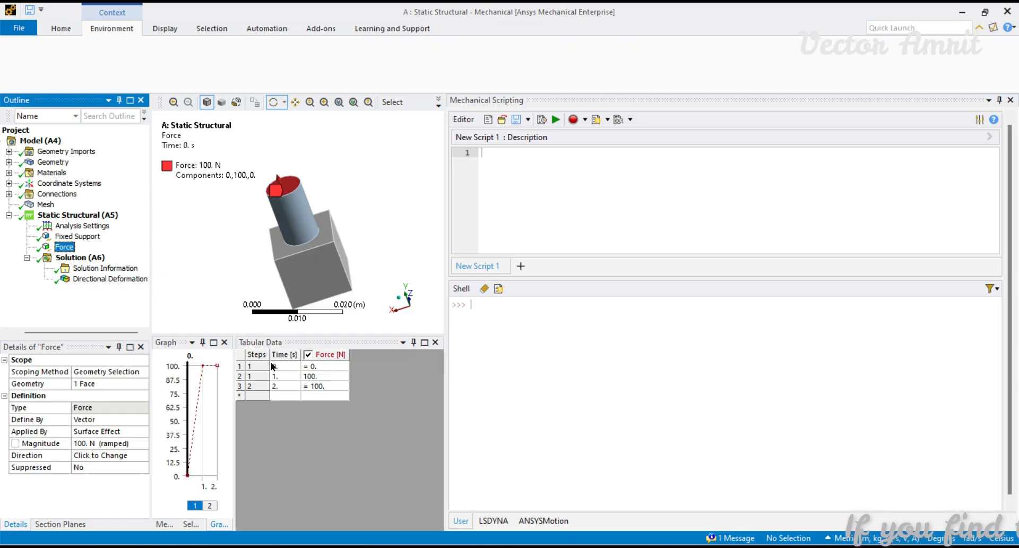
click(112, 28)
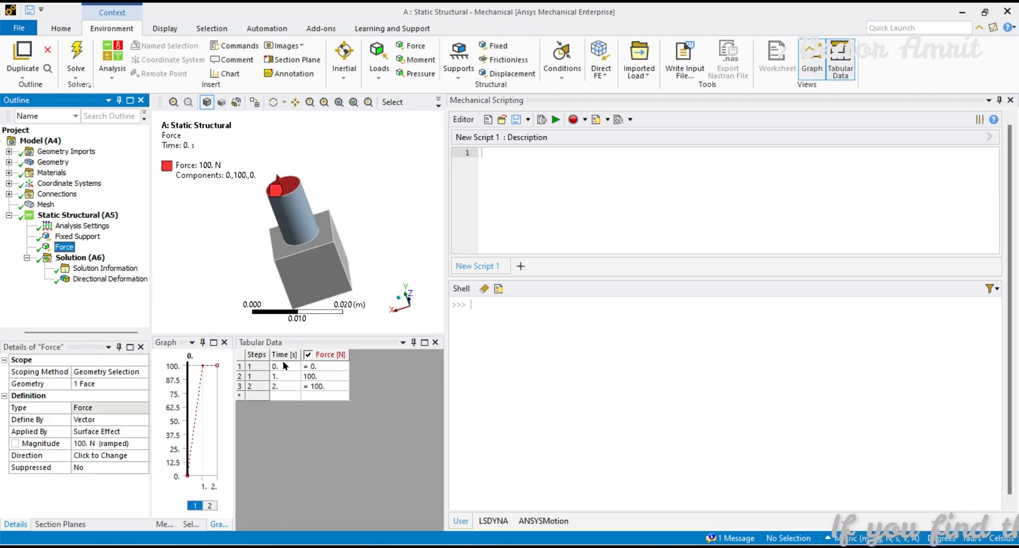
click(78, 236)
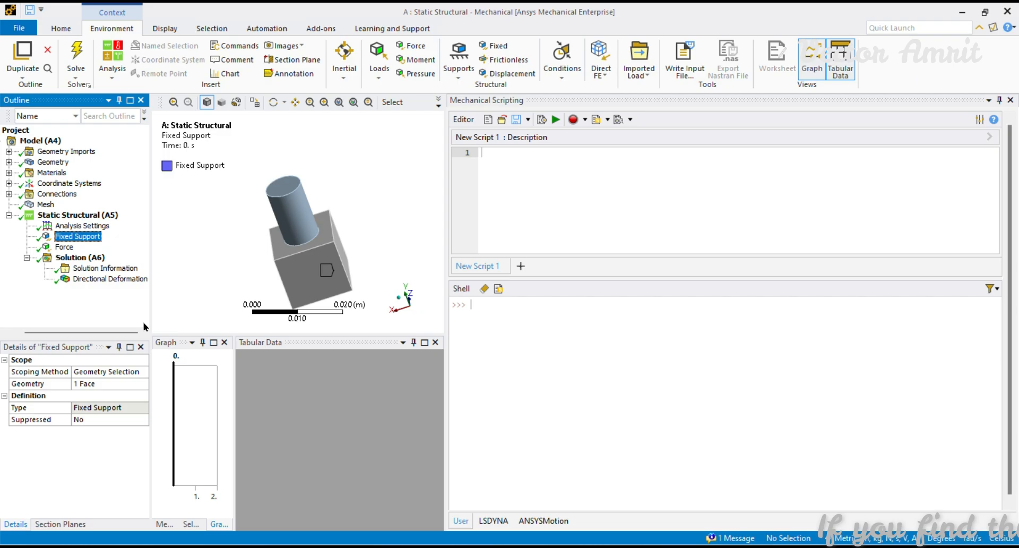
mouse_move(120, 263)
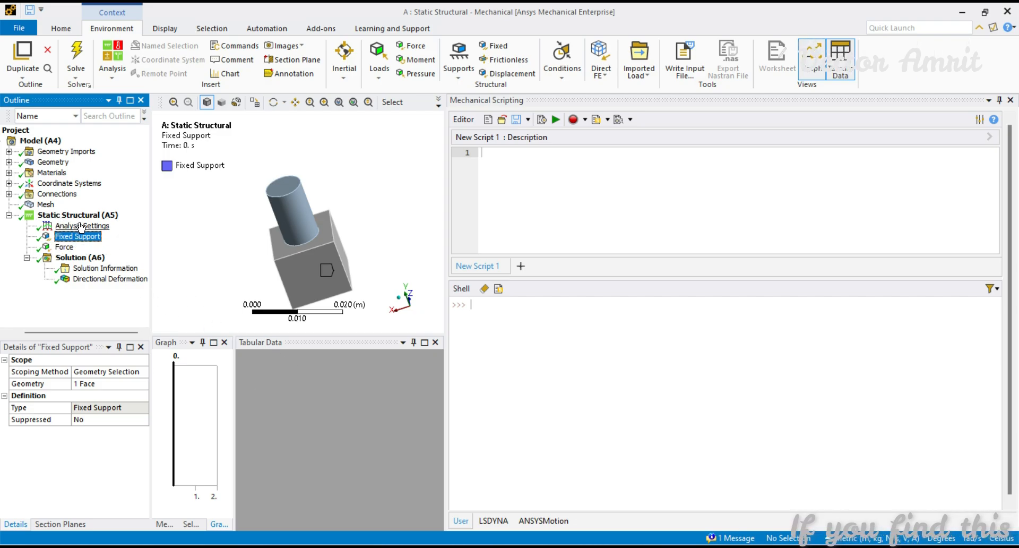
mouse_move(249, 363)
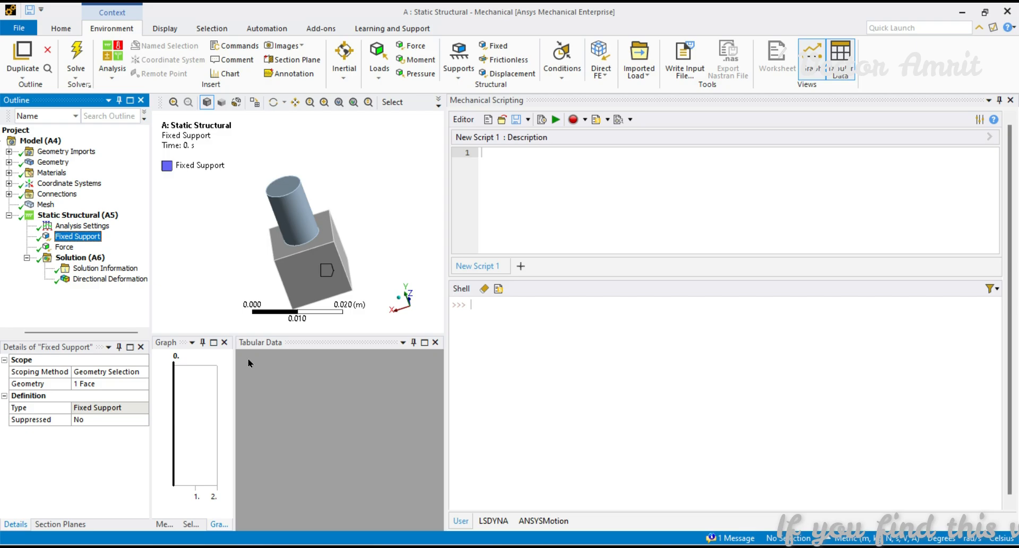
click(109, 278)
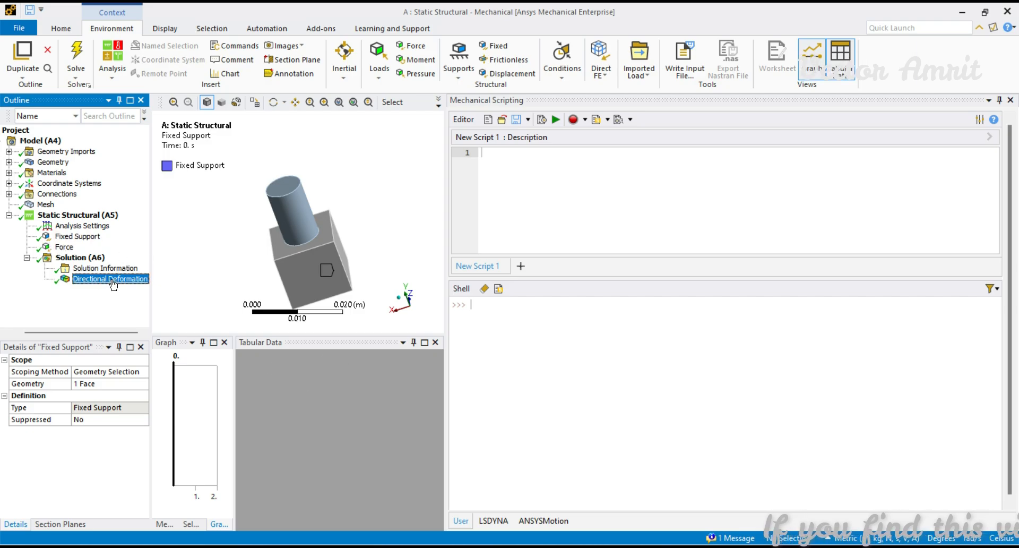
click(110, 279)
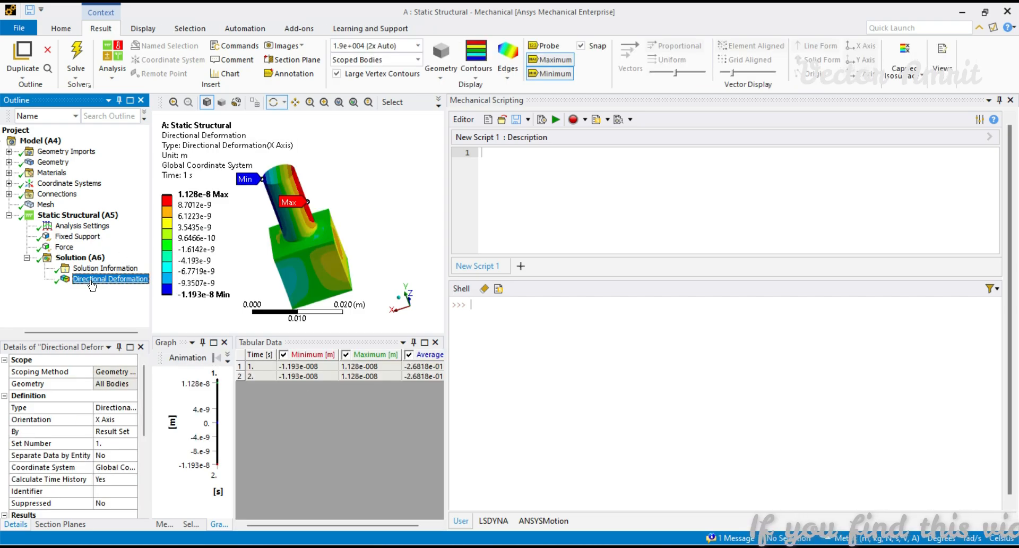
- Enter ExtAPI.UserInterface.GetPane(MechanicalPanelEnum.TabularData) in the scripting shell
click(508, 307)
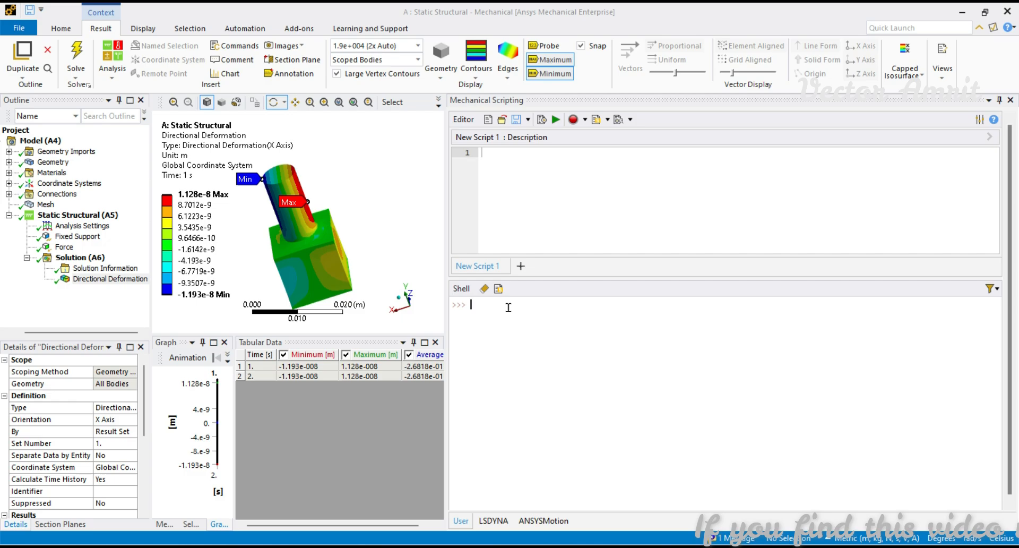
text(Ext)
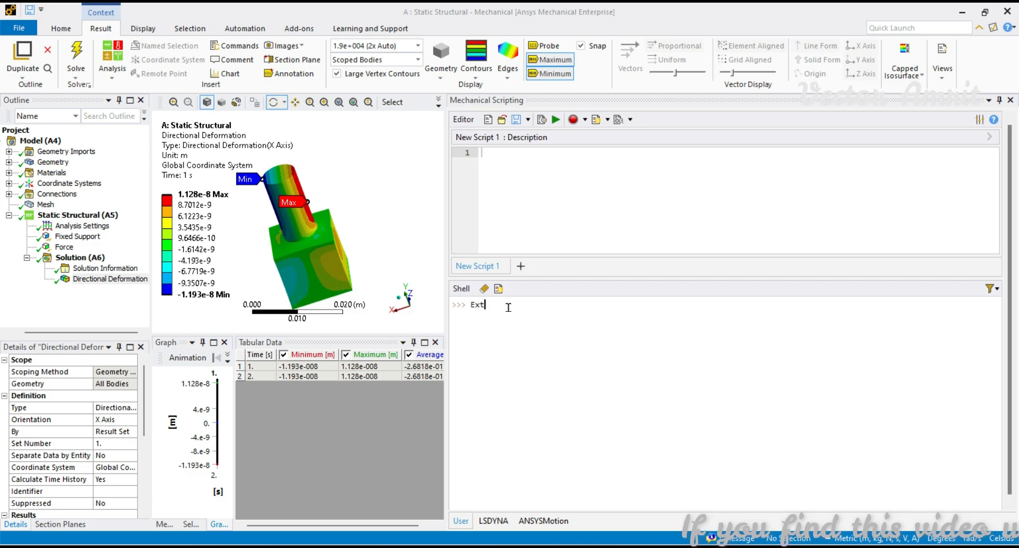
text(API)
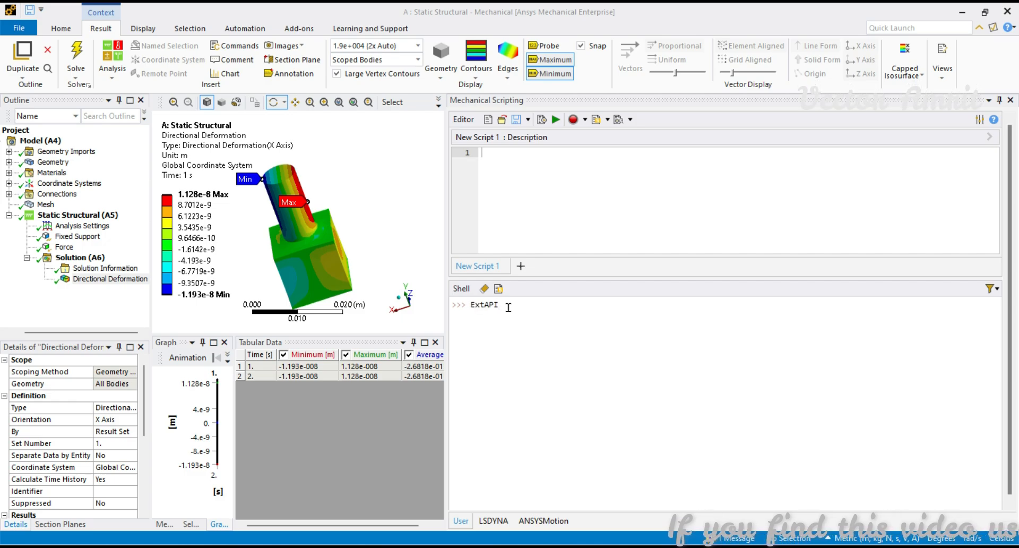
text(.UserInterface)
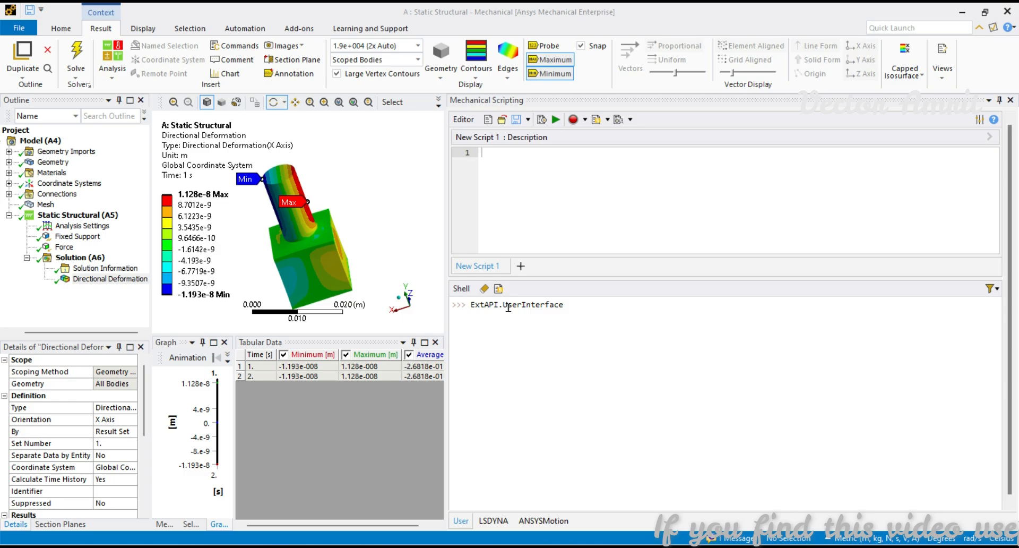
text(.GetPane()
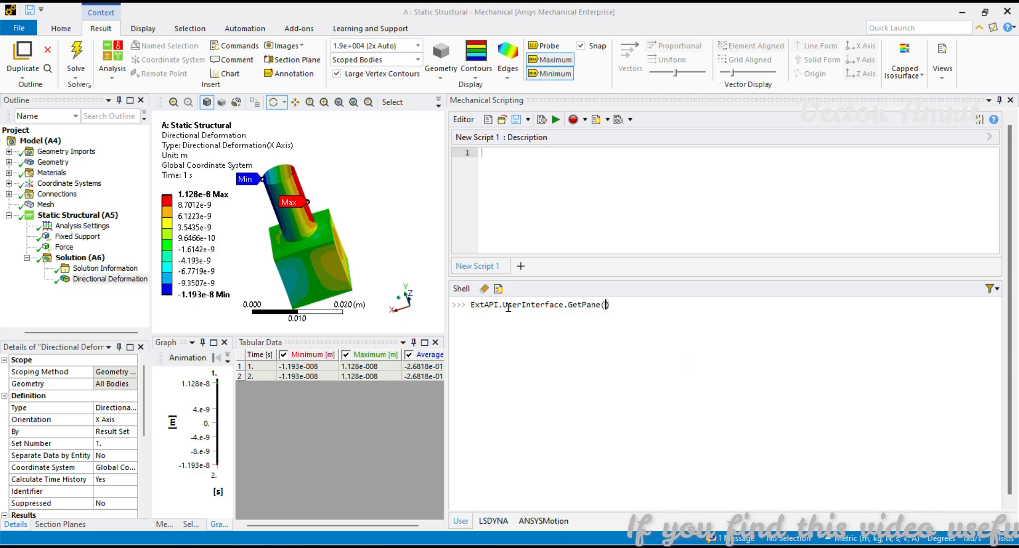
text(Mechanical)
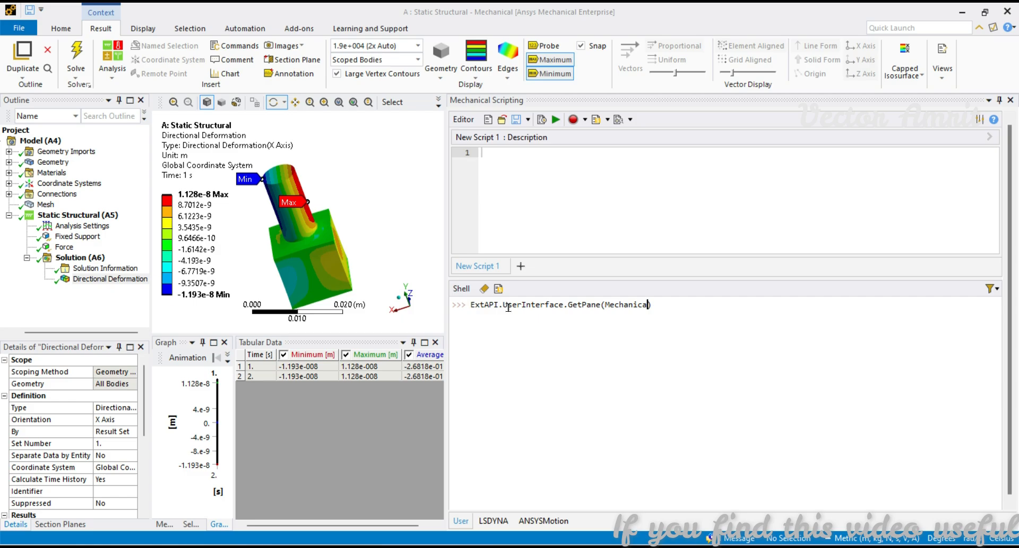
text(lPa)
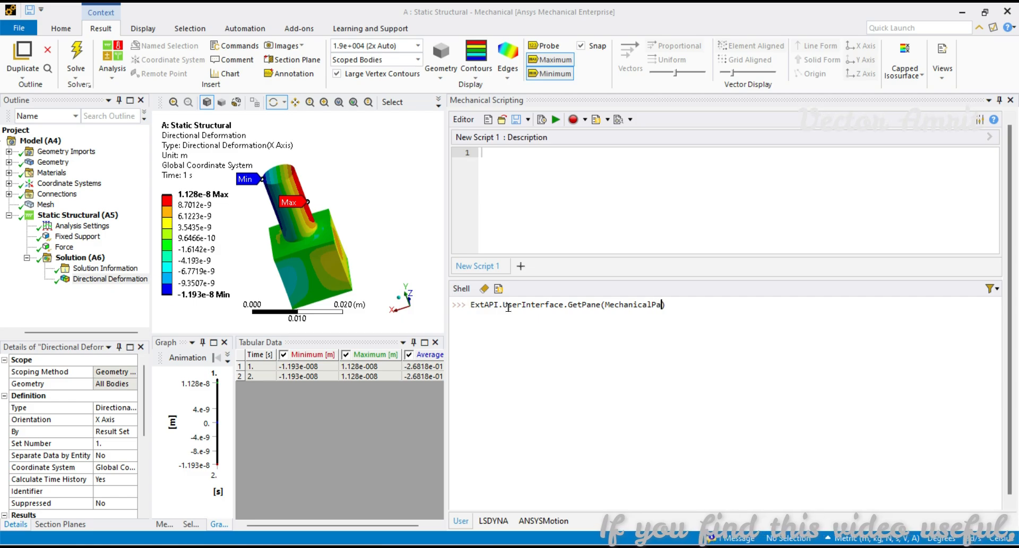
text(nelEnum))
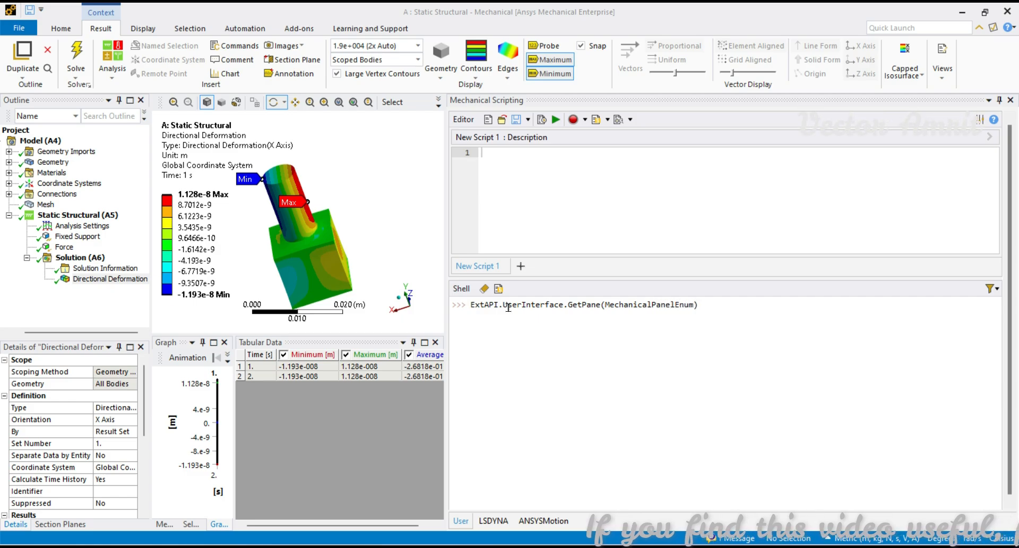
text(TabularData)
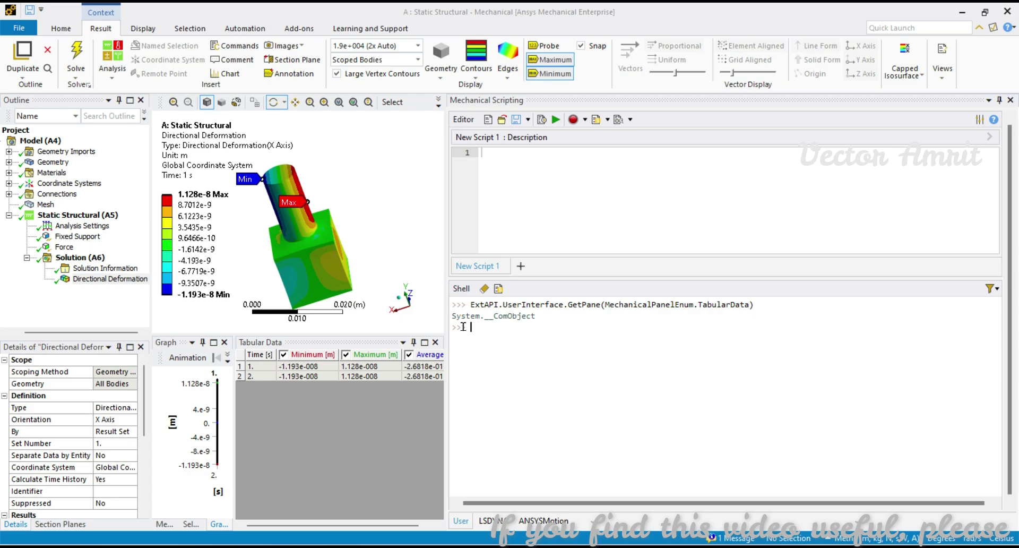
mouse_move(617, 325)
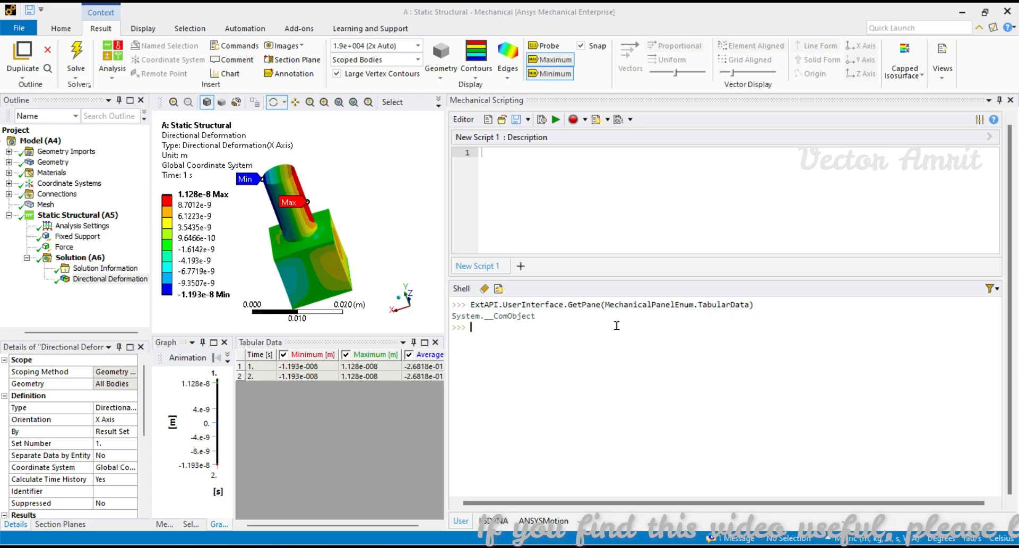
- Assign the pane to table and table.ControlUnknown to control, then print control
key(Return)
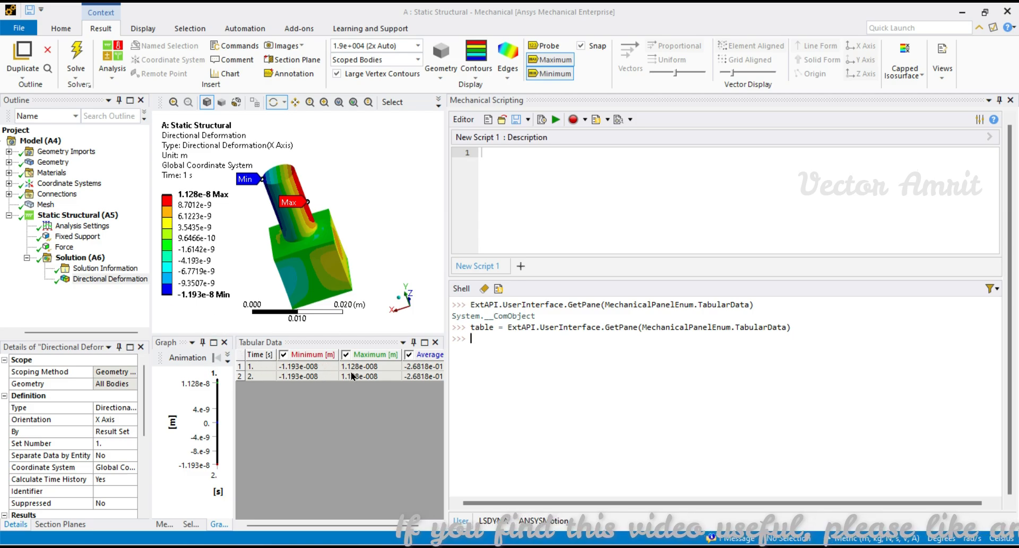
text(t)
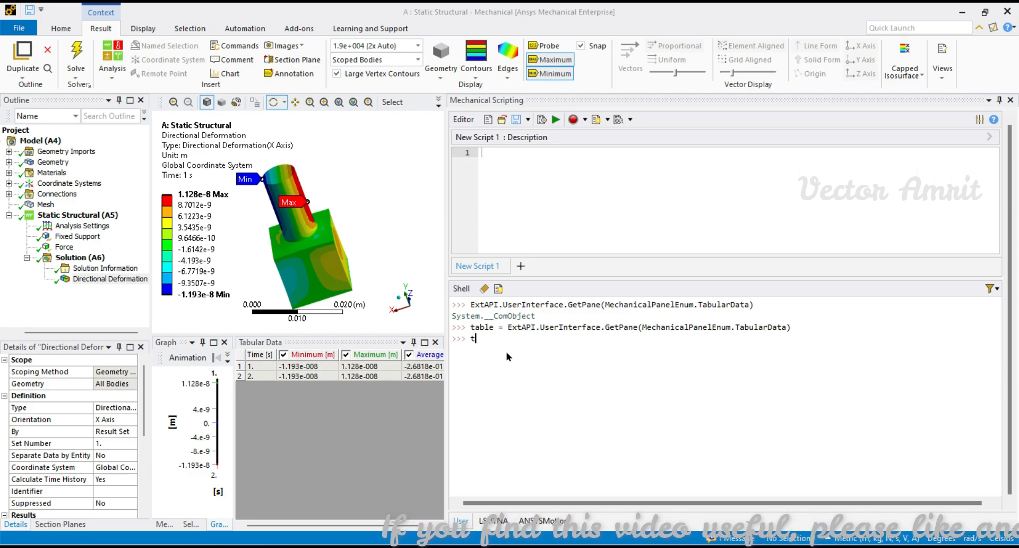
text(able.Control)
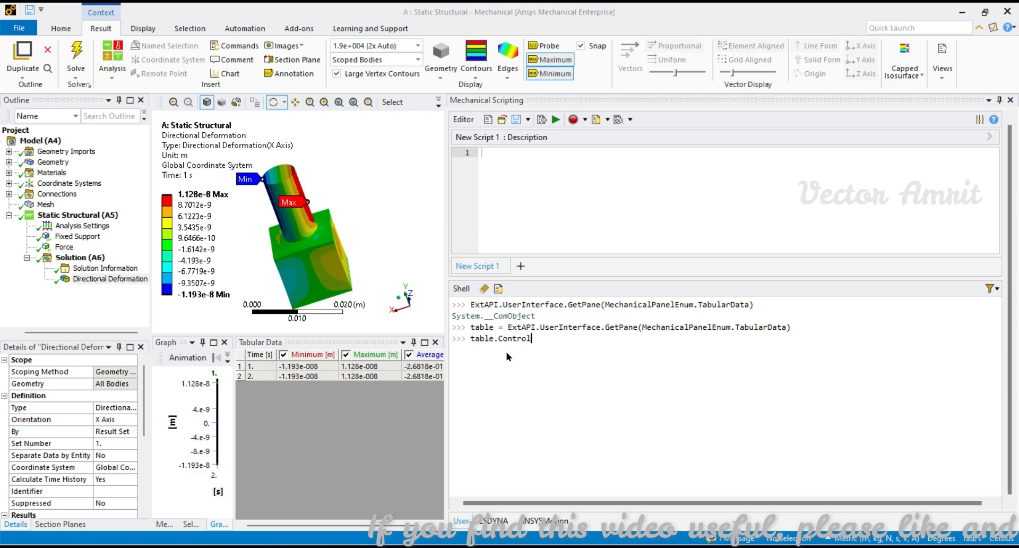
text(Unknown)
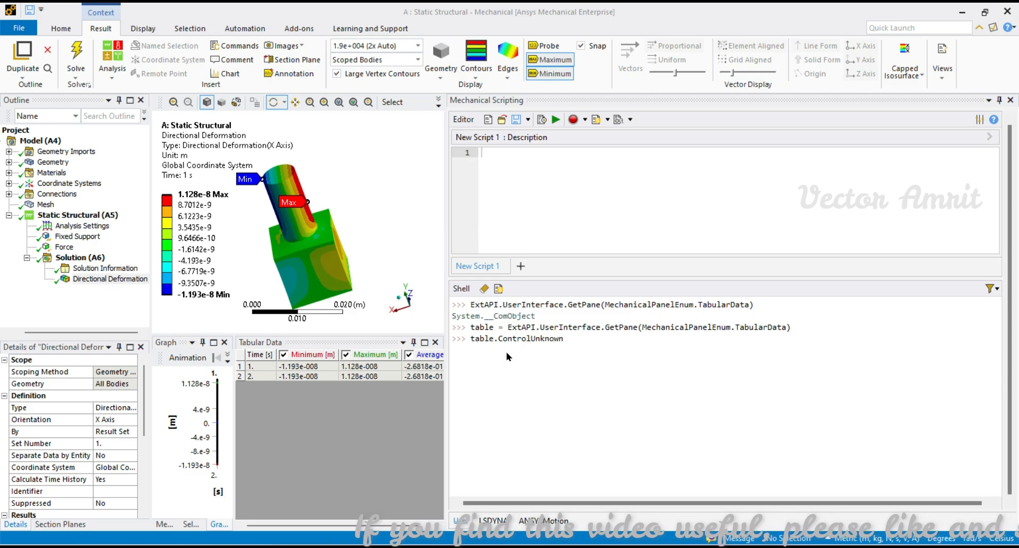
text(context)
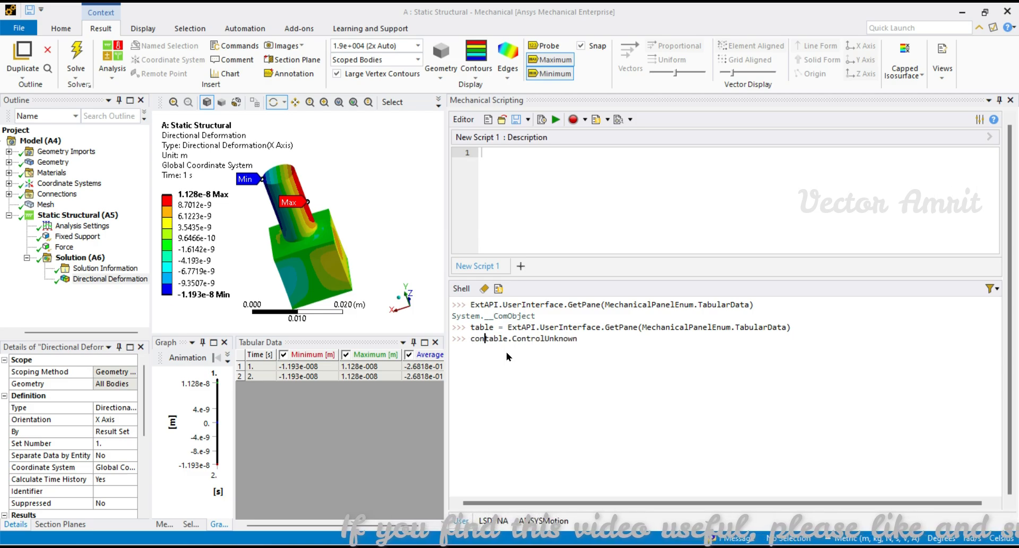
key(Return)
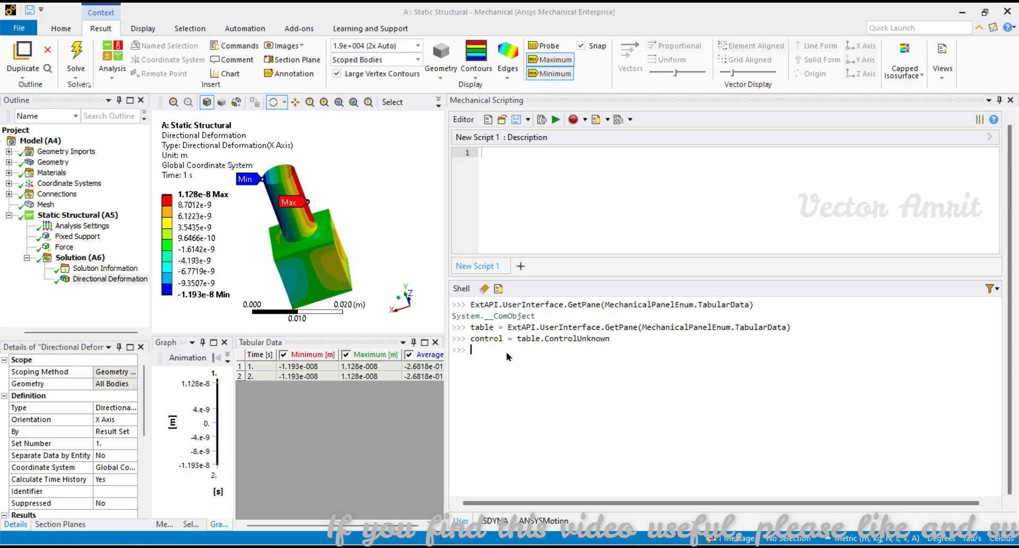
key(Return)
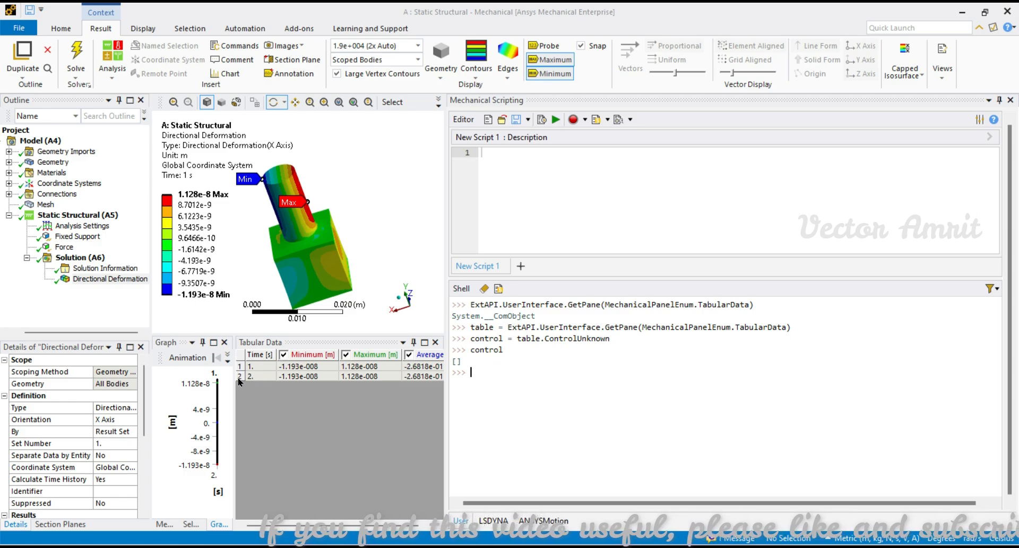
- Query control.ColumnsCount in the shell, which returns 5
text(con)
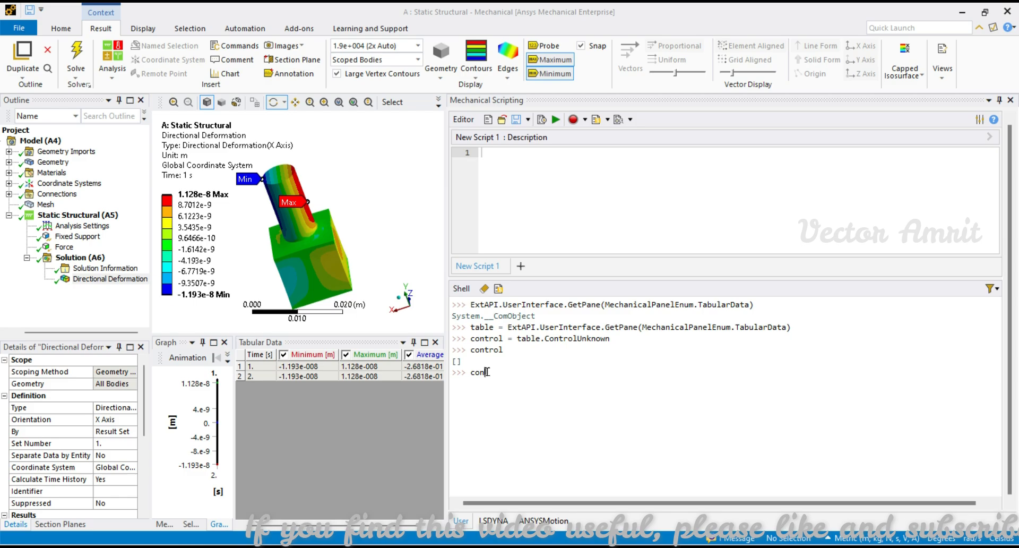
text(.)
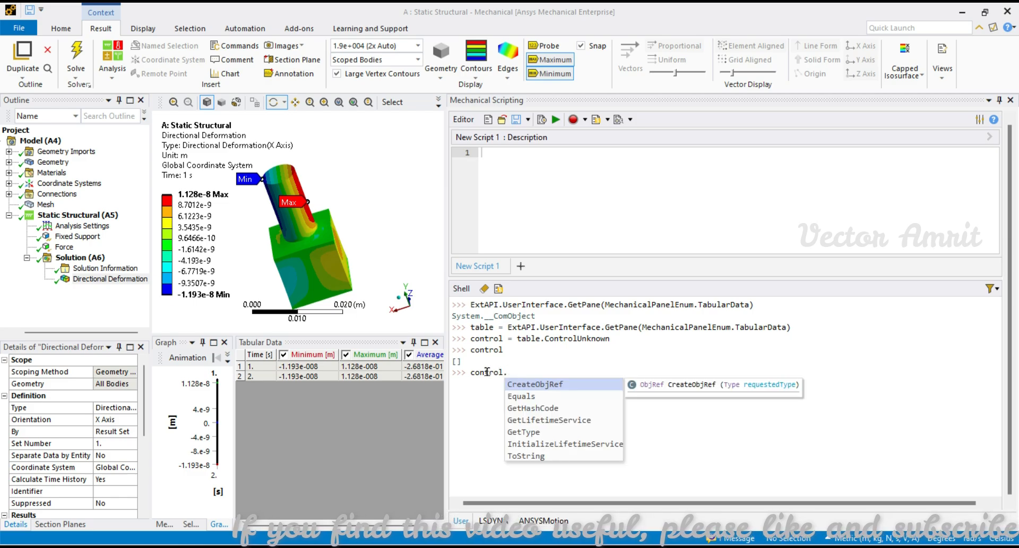
text(.Column)
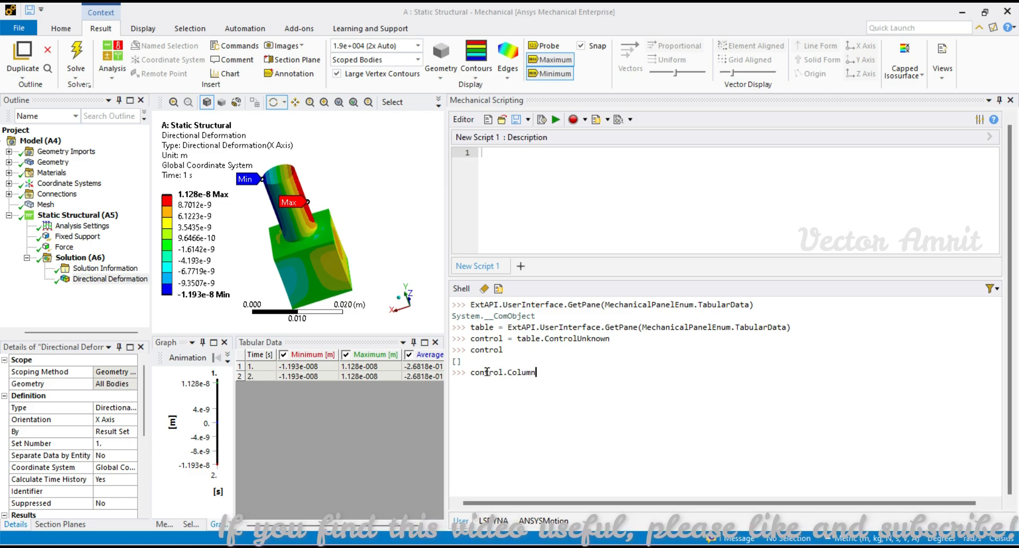
key(Return)
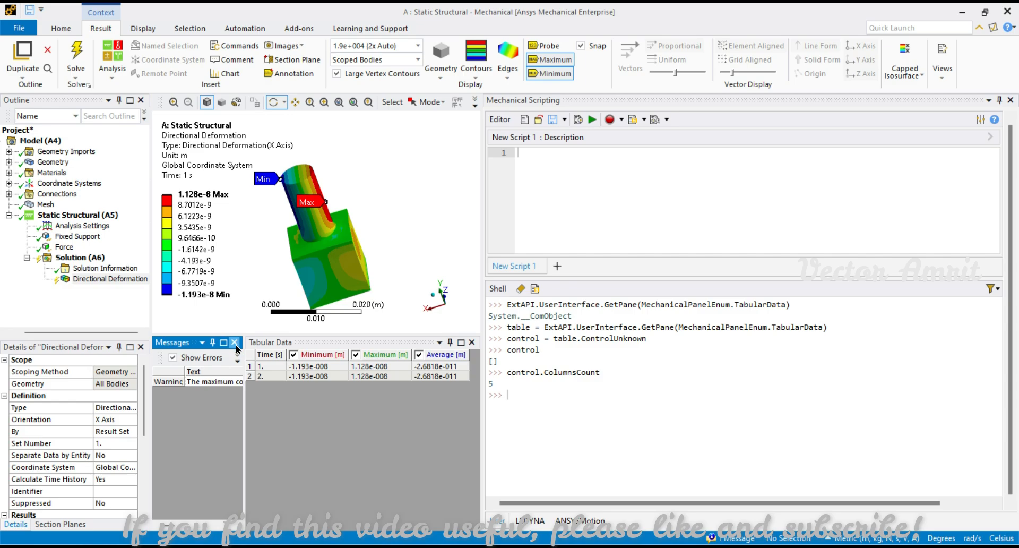
- Close the Messages pane, query control.RowsCount (3), and select a Tabular Data row
click(234, 343)
text(control.RowsCoun)
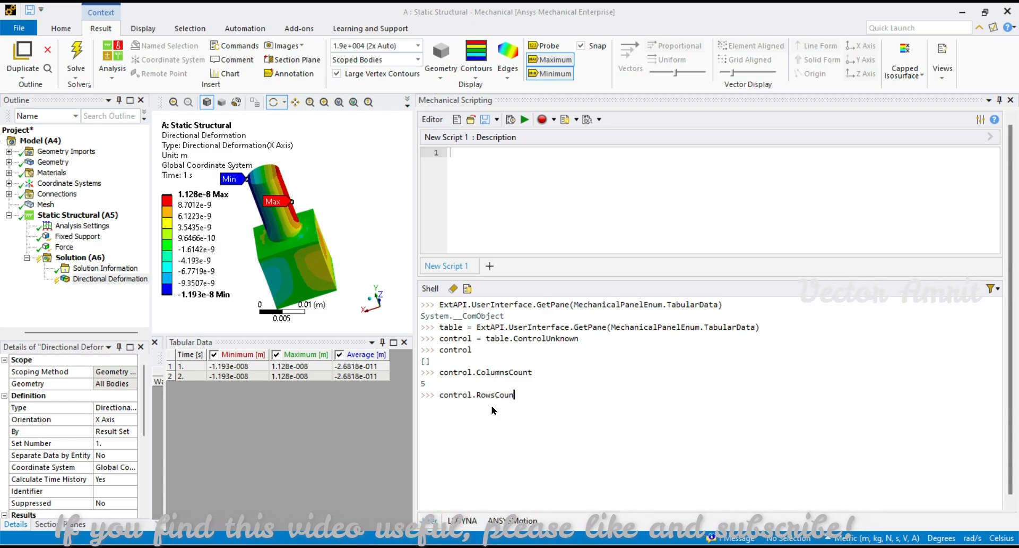
key(Return)
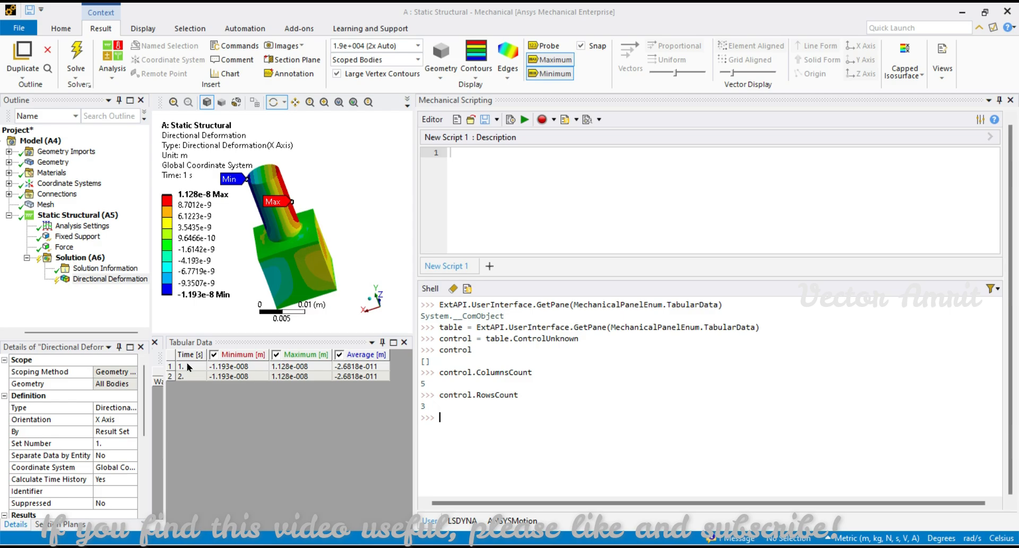
click(191, 376)
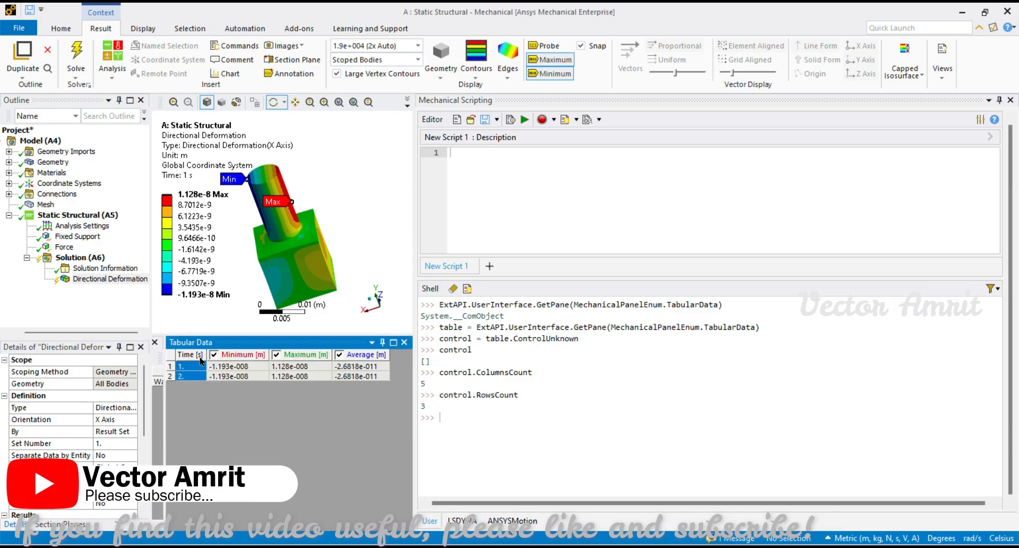
click(463, 420)
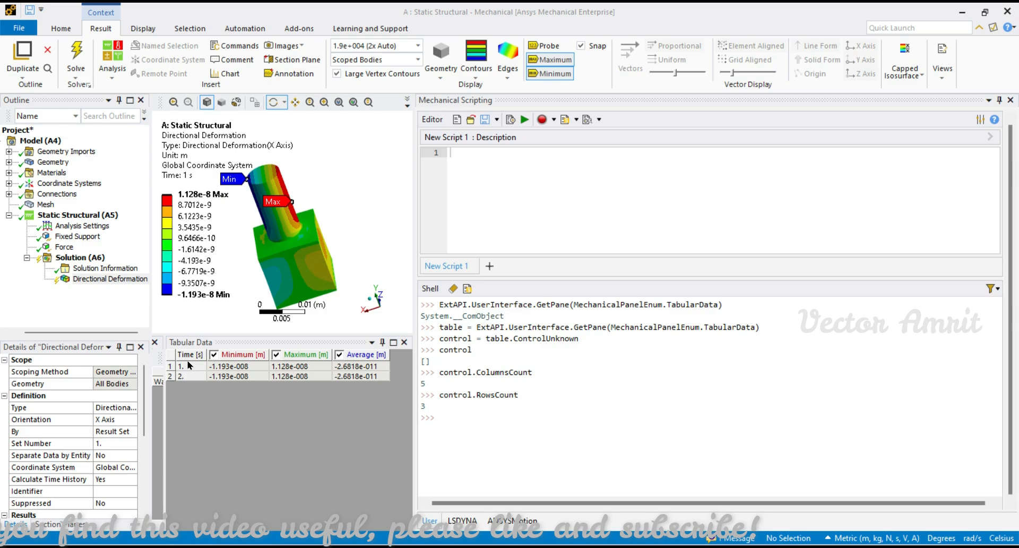
mouse_move(180, 376)
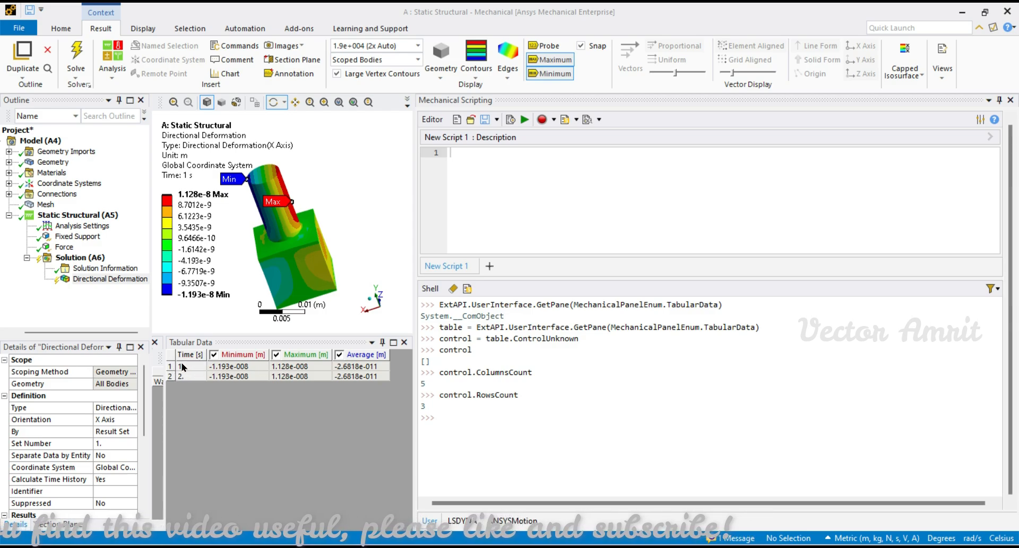
mouse_move(454, 447)
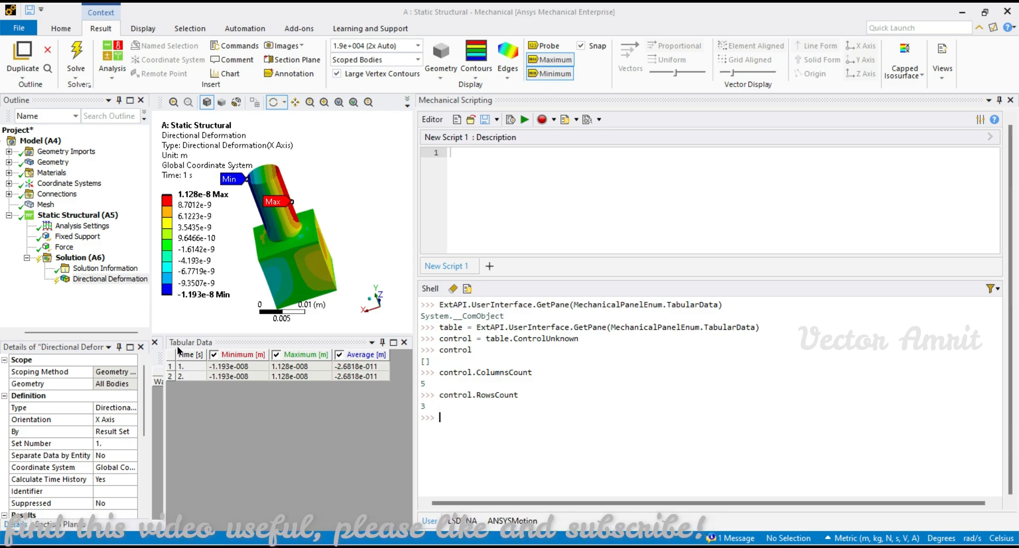
mouse_move(516, 446)
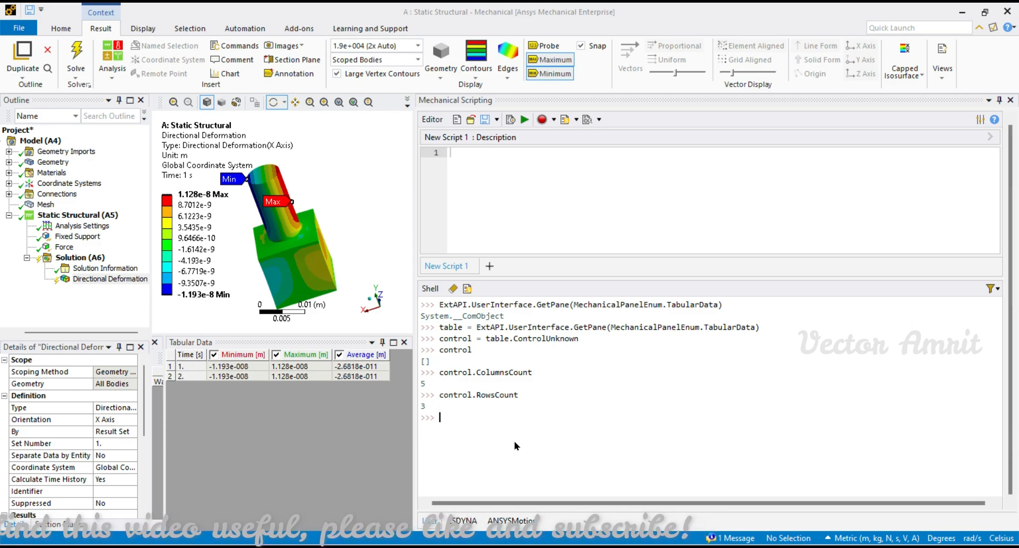
- Query control.cell(0,0).Text and control.cell(1,1).Text in the shell, hitting range errors
text(cont)
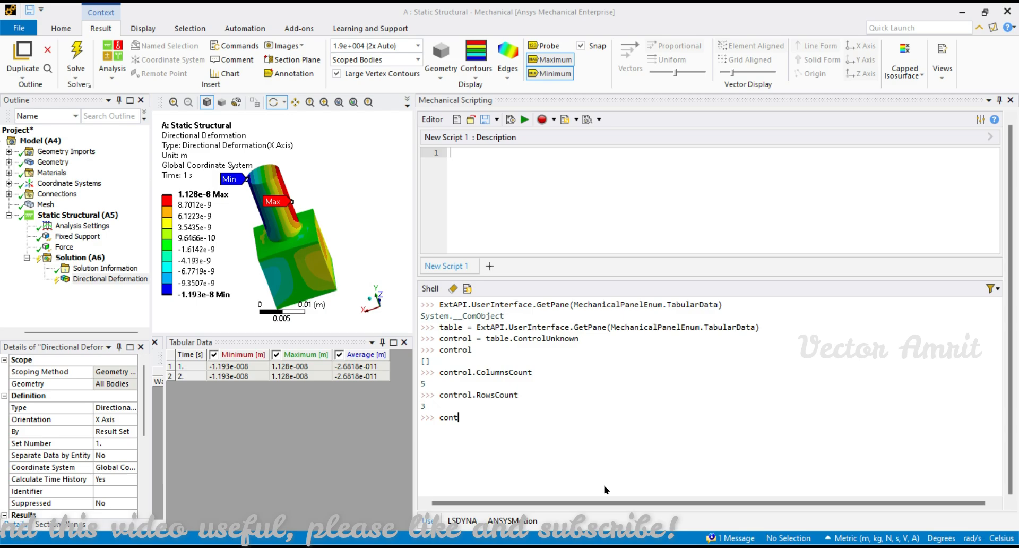
text(rol.cell)
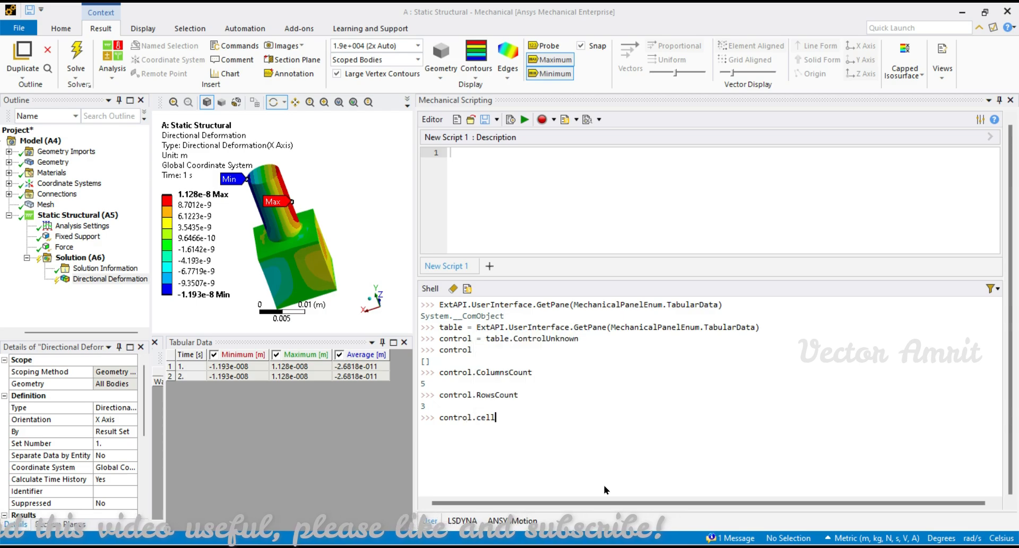
text(())
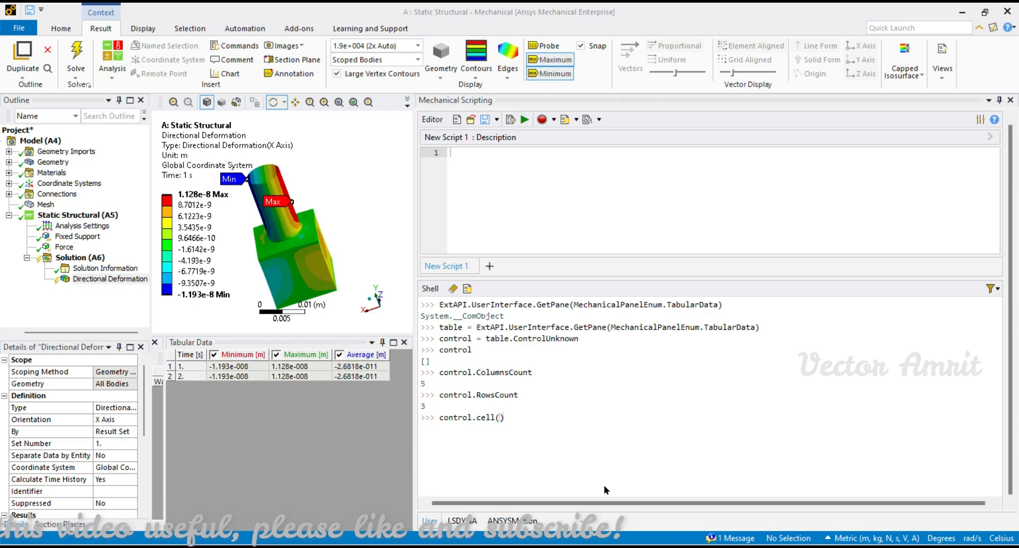
text(0)
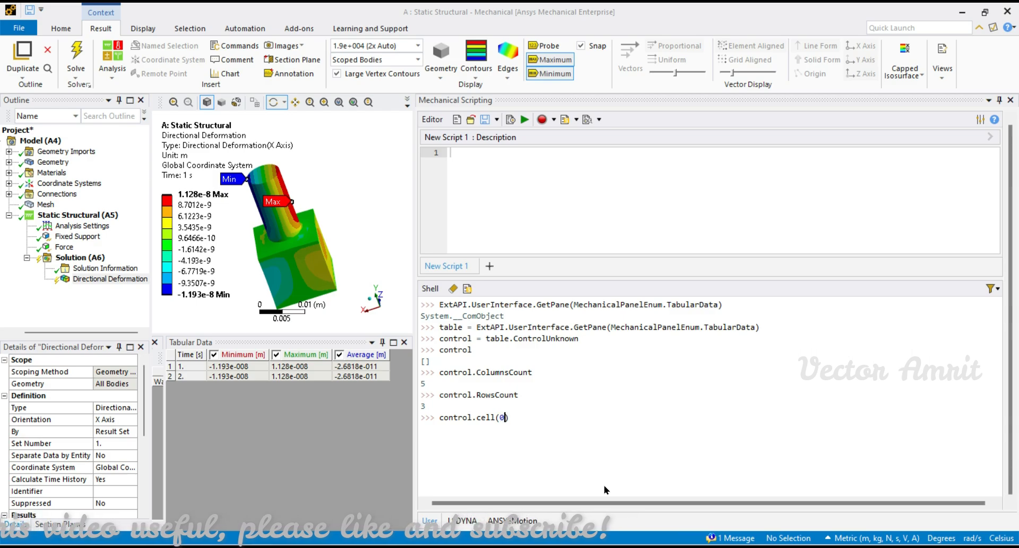
text(,0).Text)
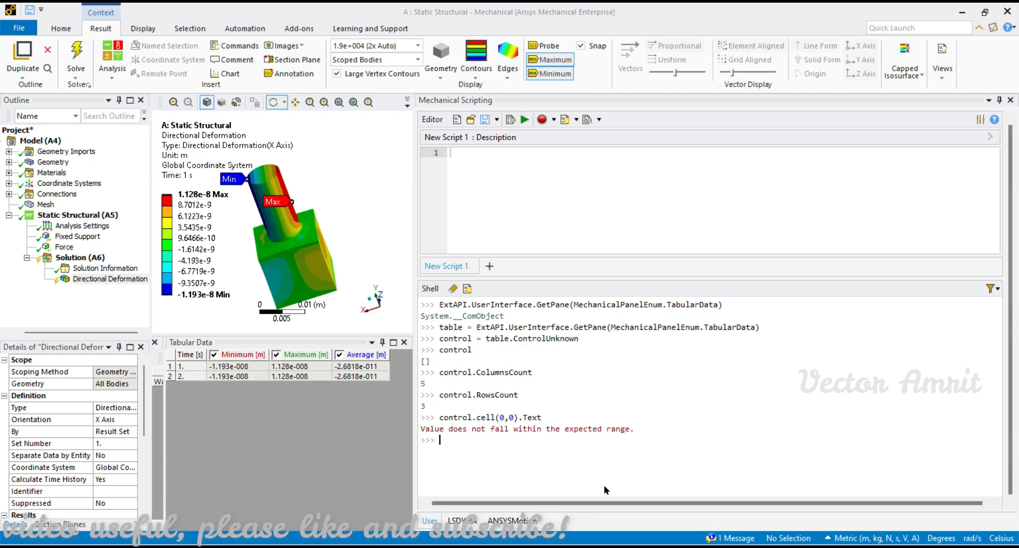
text(control.cell(0,0).Text)
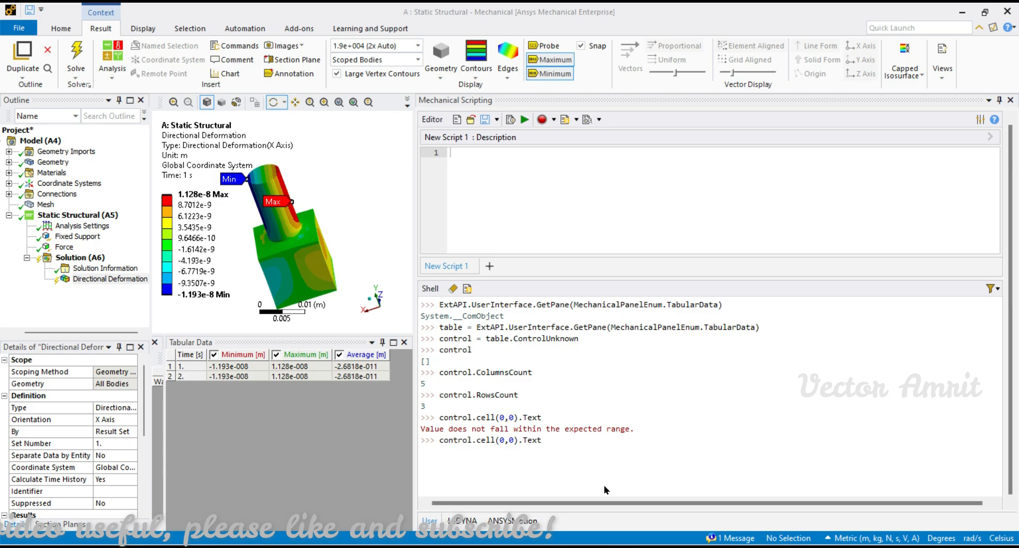
key(Return)
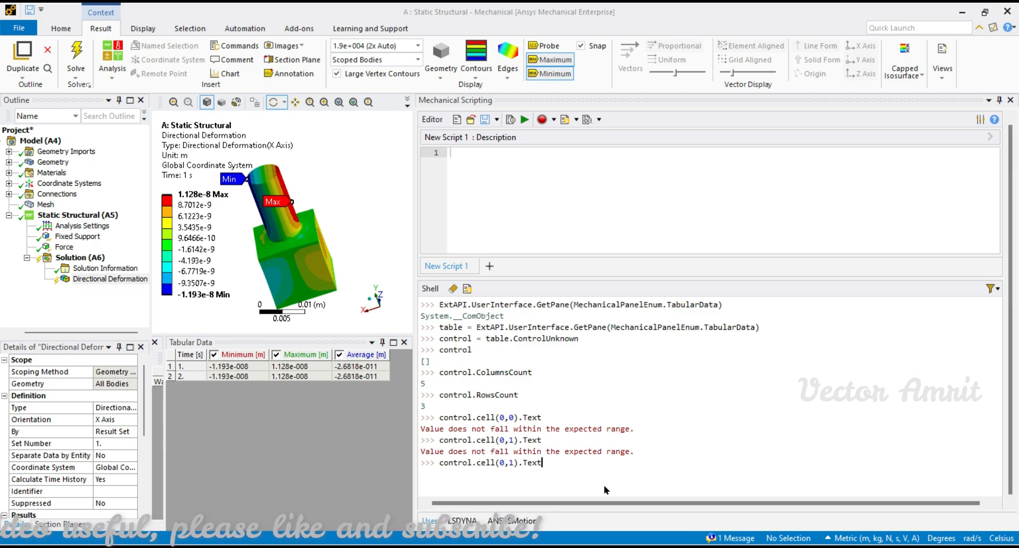
text(1)
key(Return)
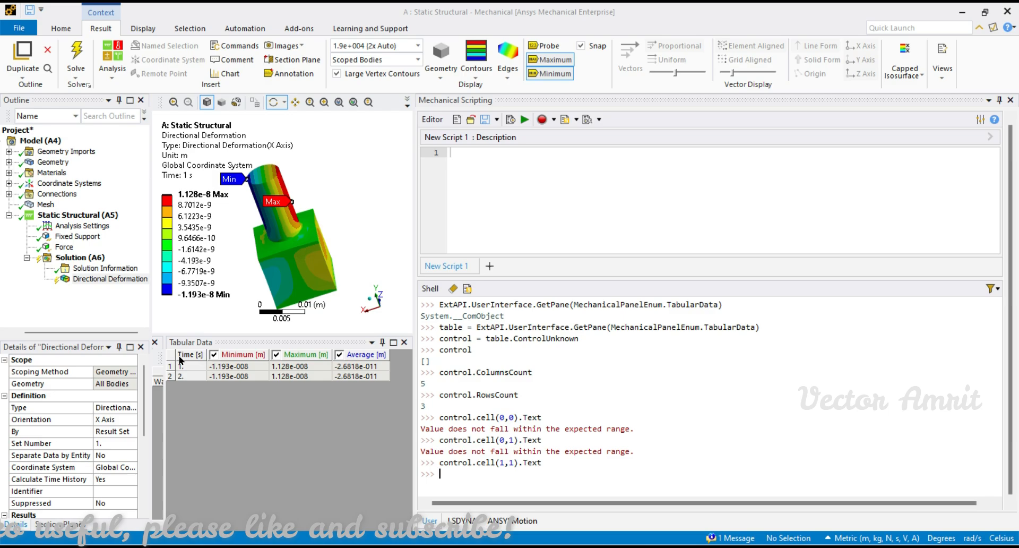
text(control.cell(1,1).Text)
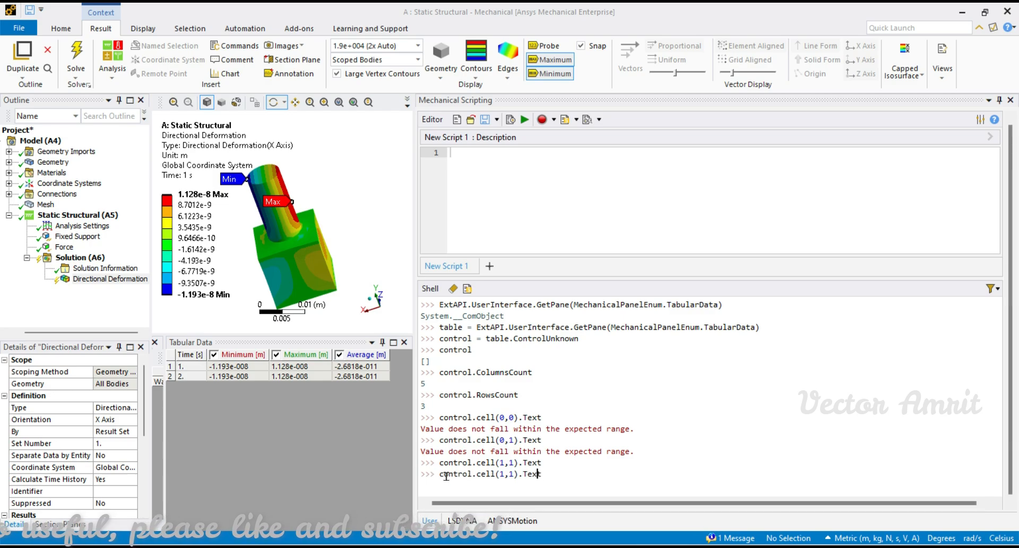
text(2)
key(Return)
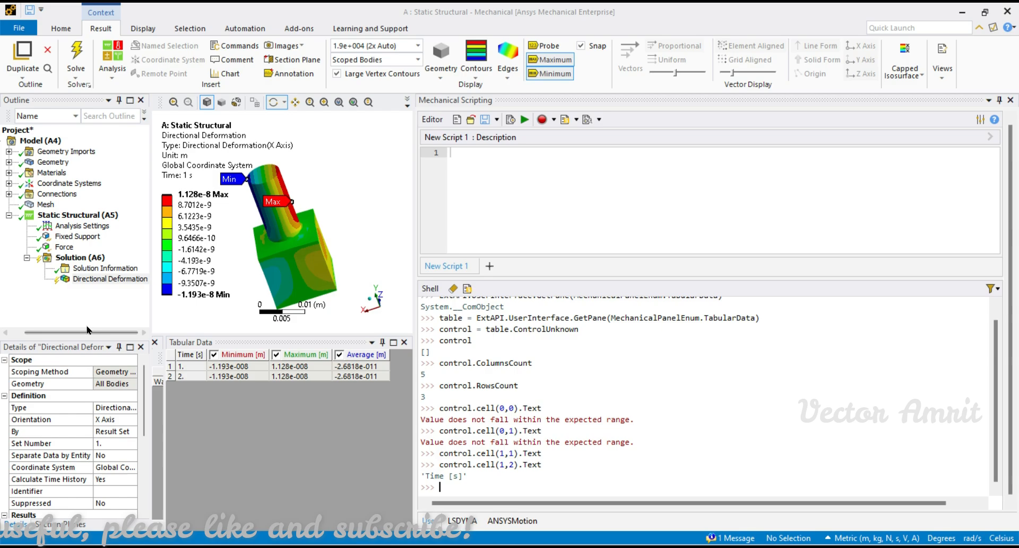
mouse_move(167, 360)
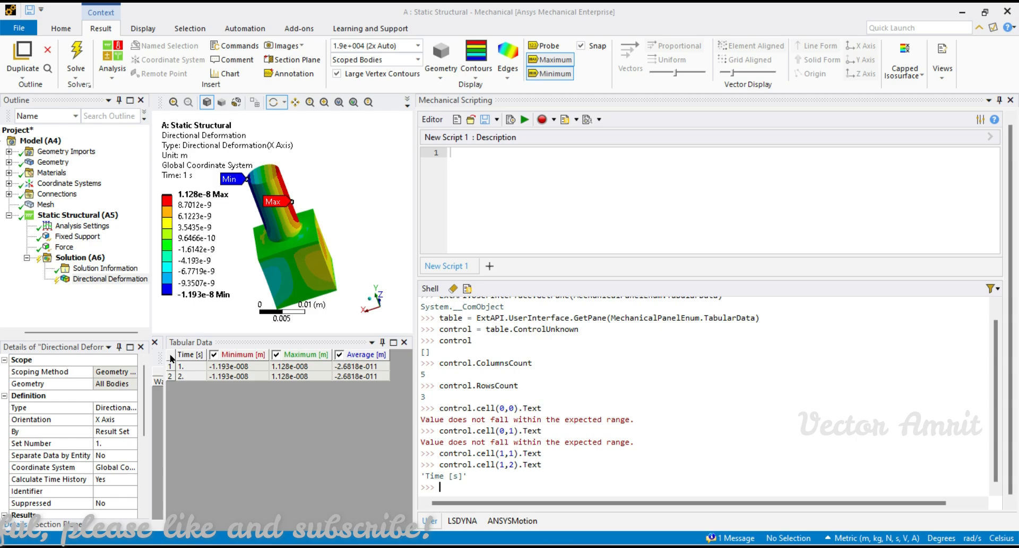
mouse_move(174, 369)
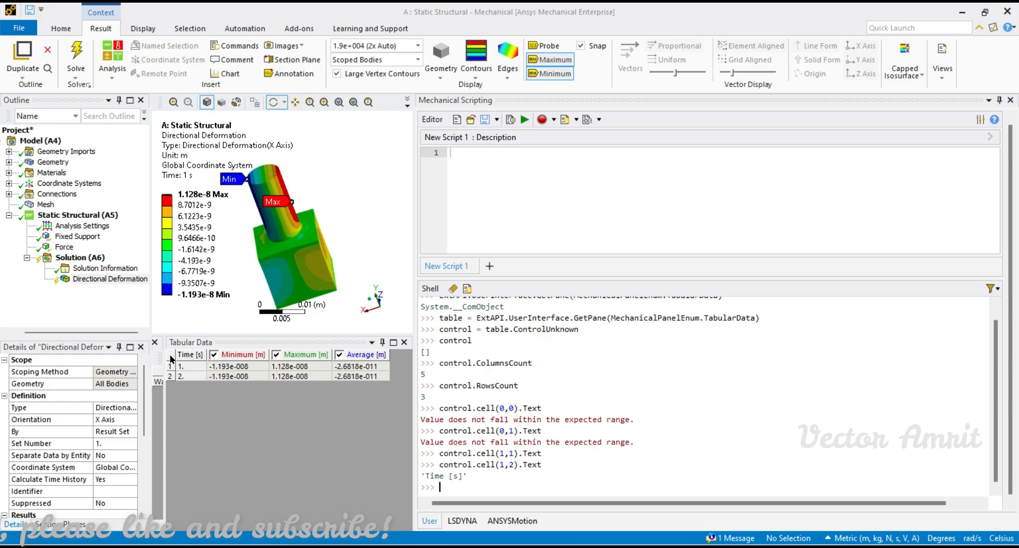
mouse_move(184, 360)
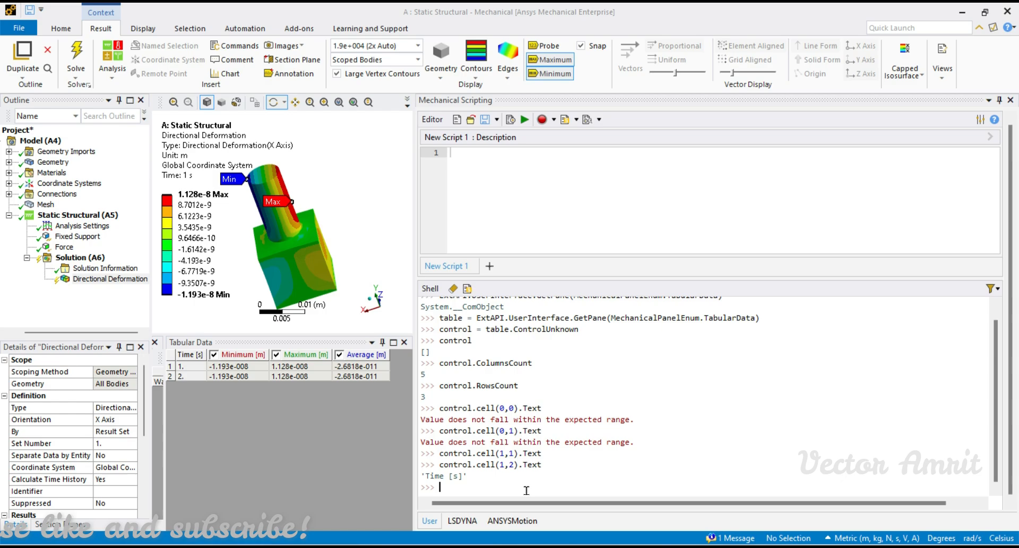
- Read control.cell(1,2).Text and control.cell(2,3).Text, returning headers like Time [s] and Minimum [m]
text(control.cell(1,2).Text)
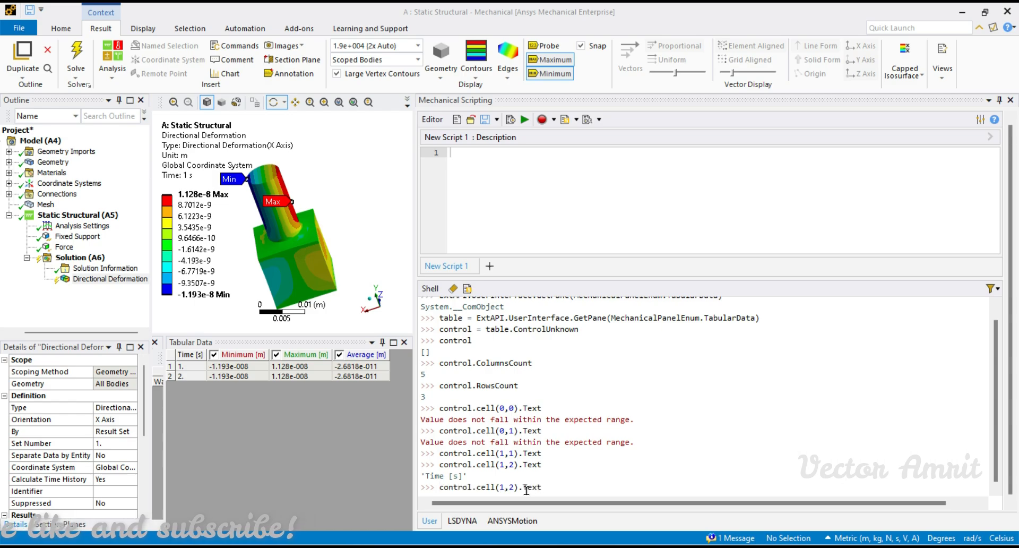
key(Return)
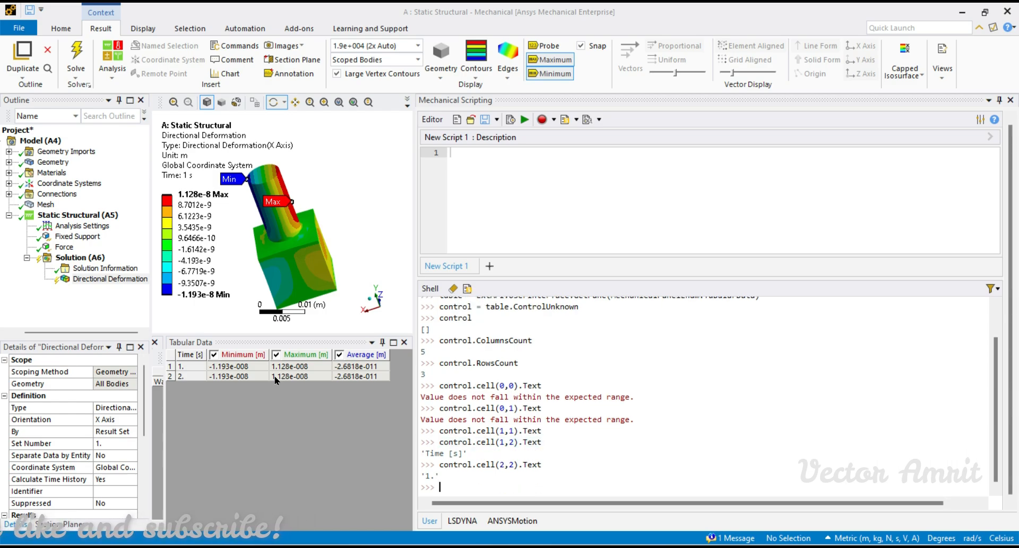
click(237, 366)
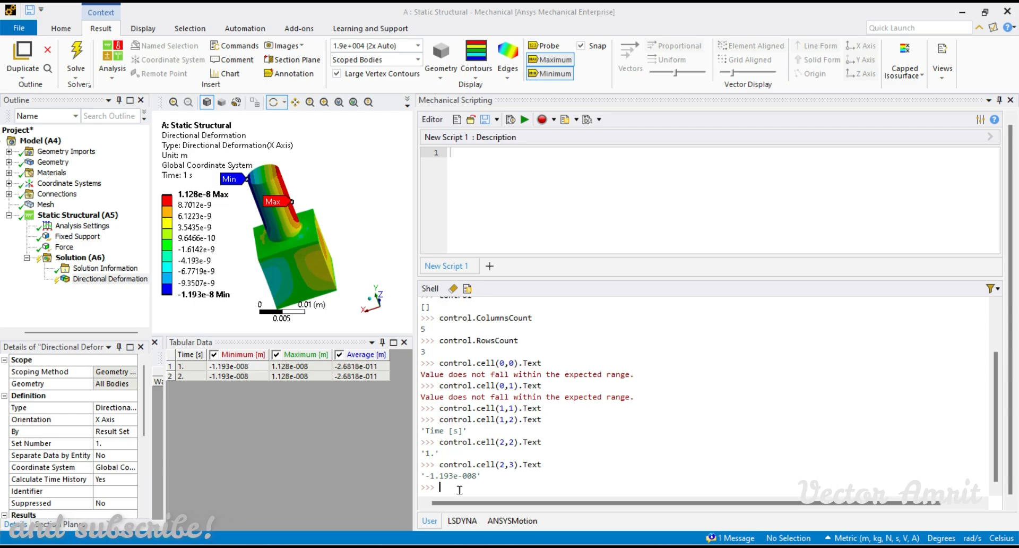
text(control.cell(2,3).Text)
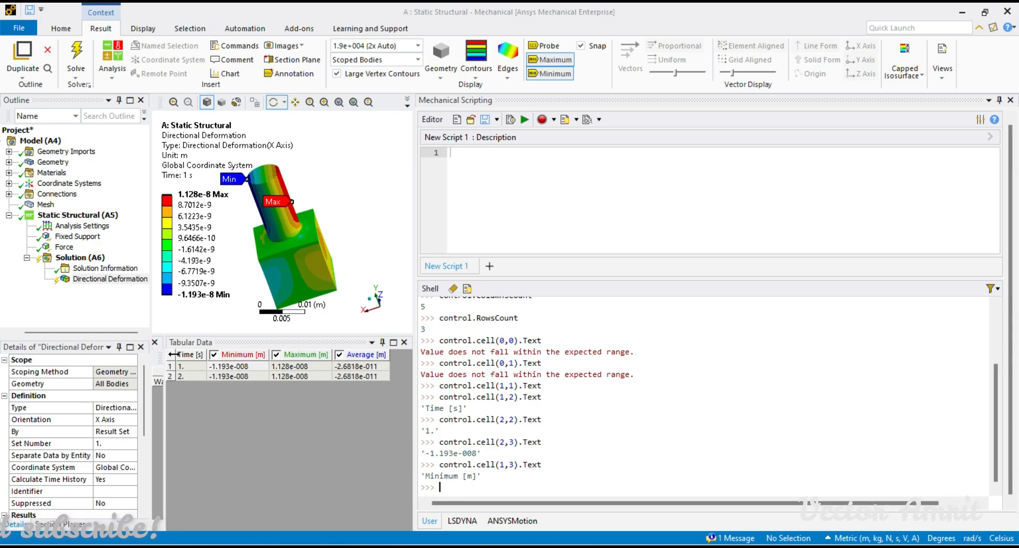
mouse_move(198, 362)
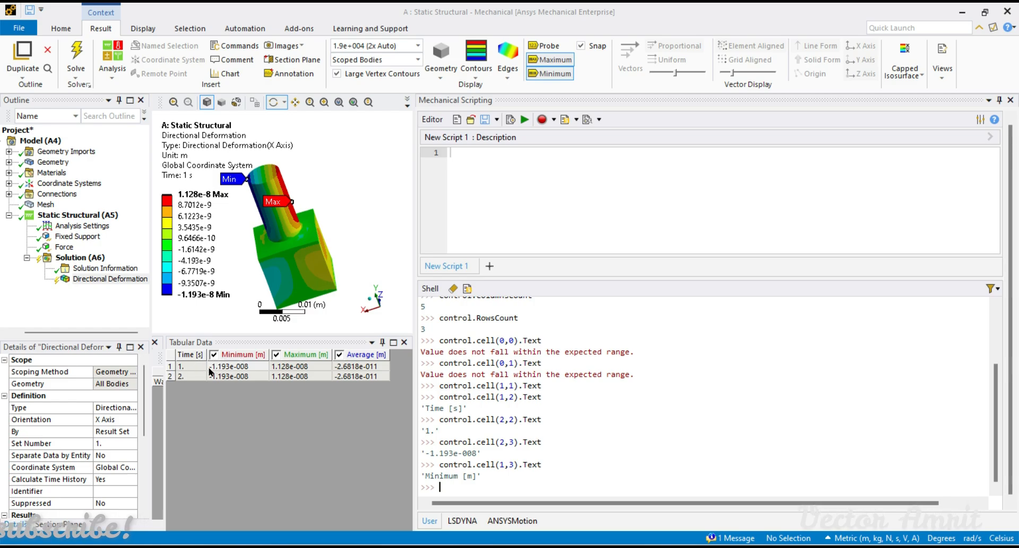
mouse_move(170, 358)
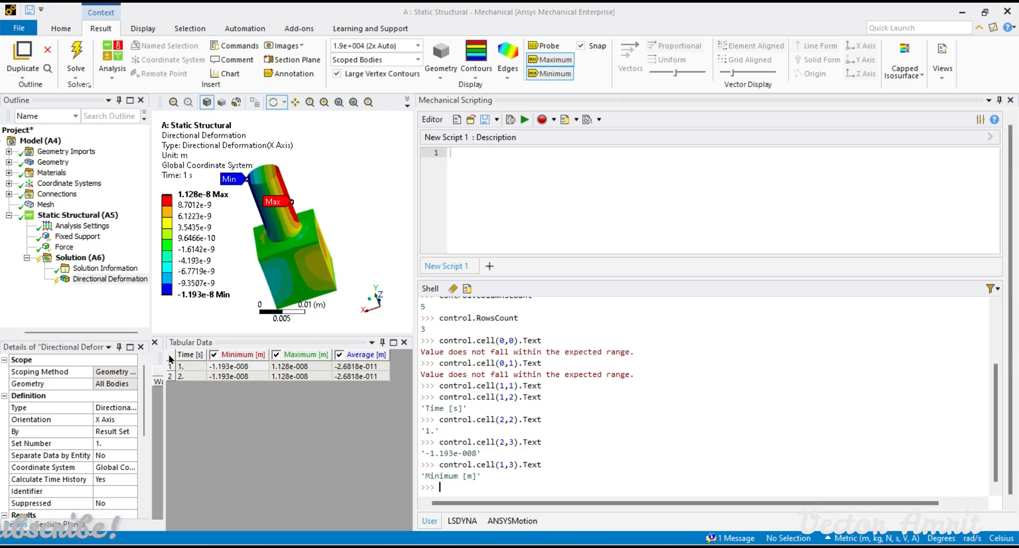
mouse_move(228, 367)
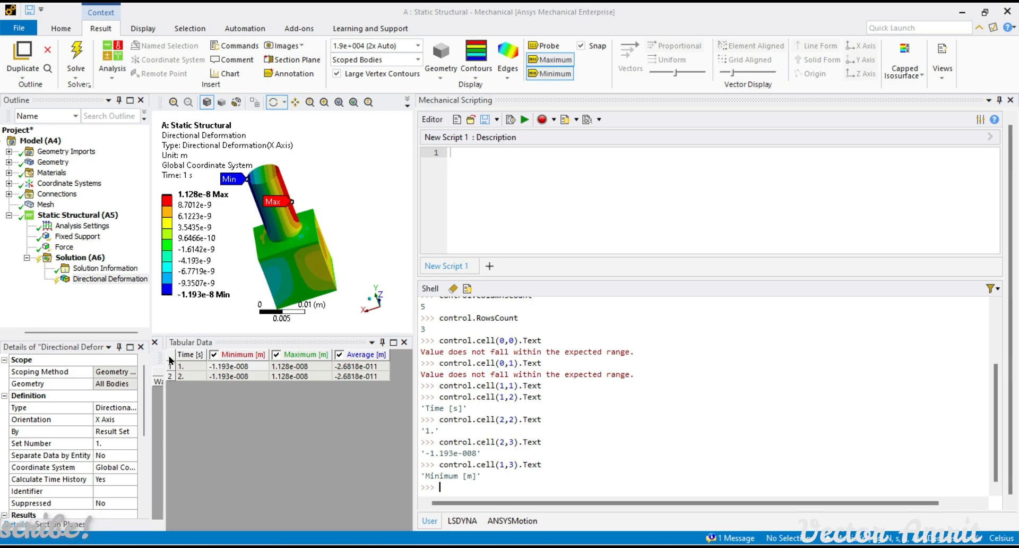
mouse_move(192, 369)
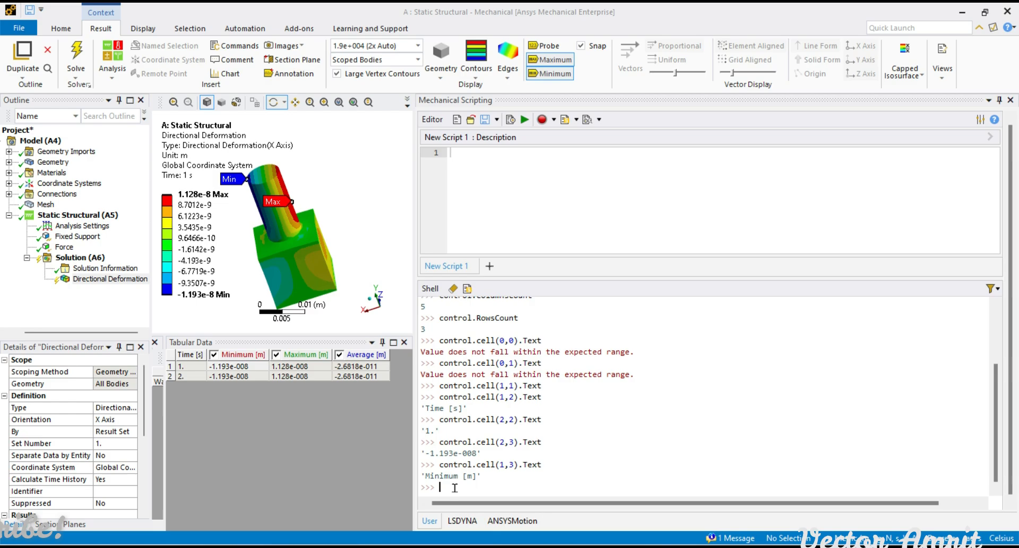
mouse_move(584, 281)
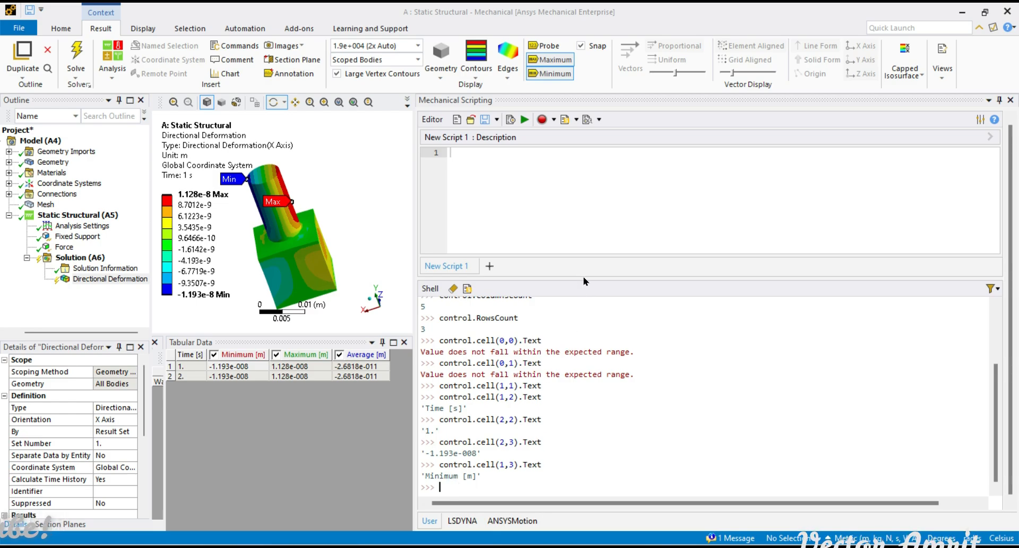
scroll(down, 3)
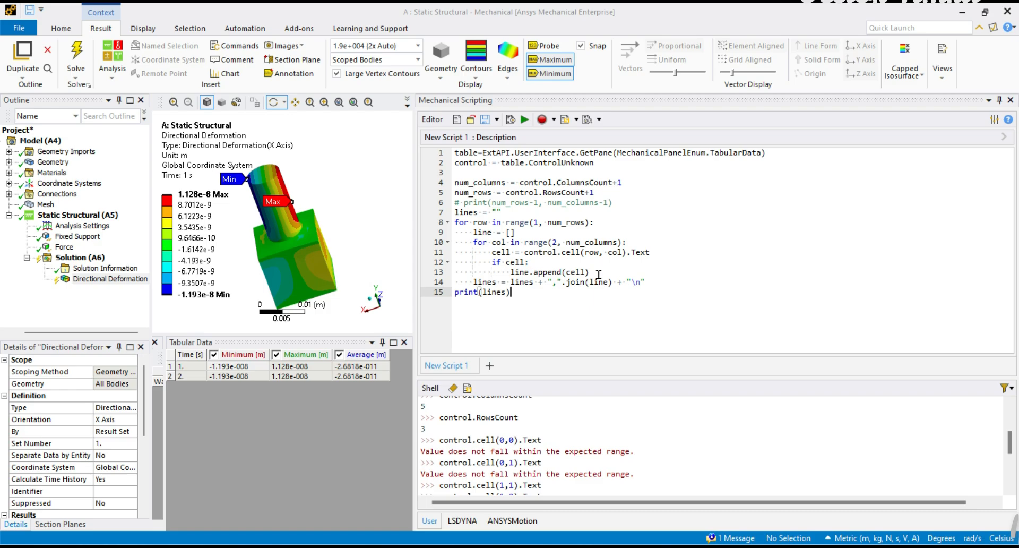
- Walk through the loop script's table, control, line list and newline parts
double_click(464, 152)
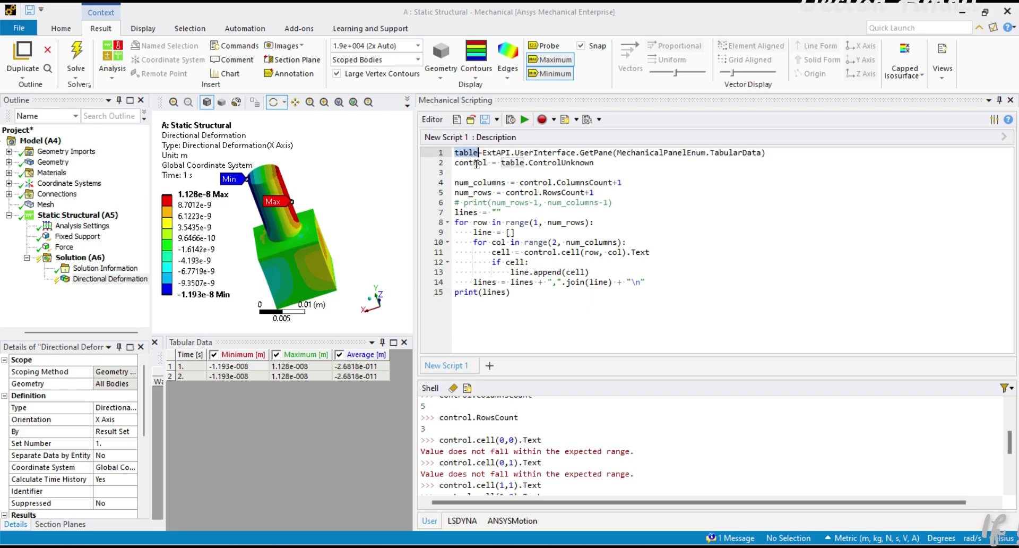
double_click(470, 162)
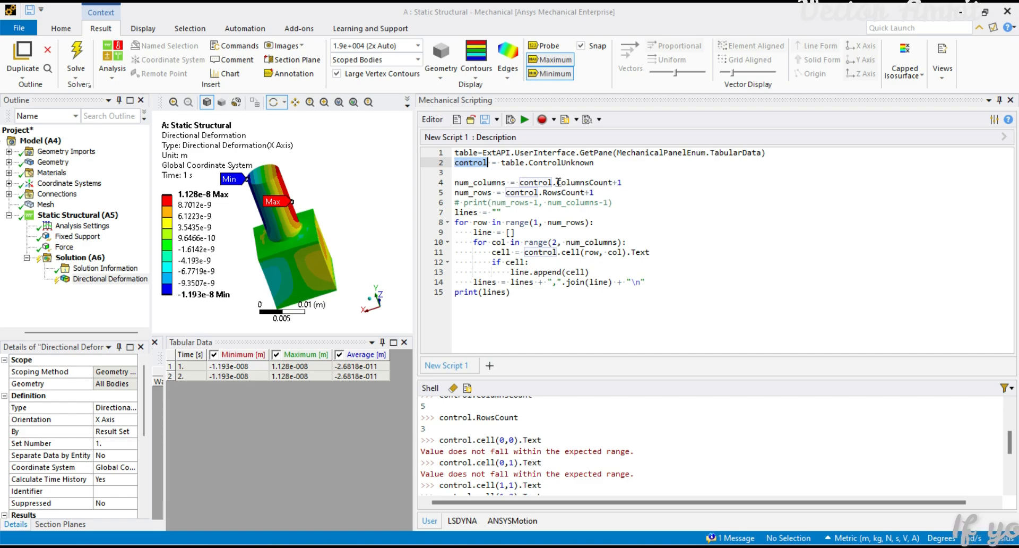
mouse_move(561, 215)
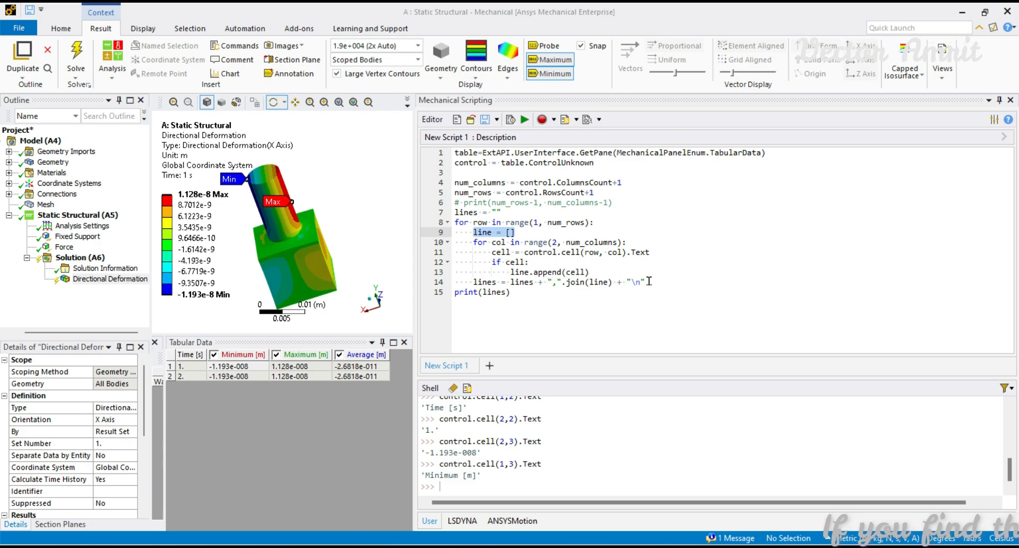
double_click(634, 282)
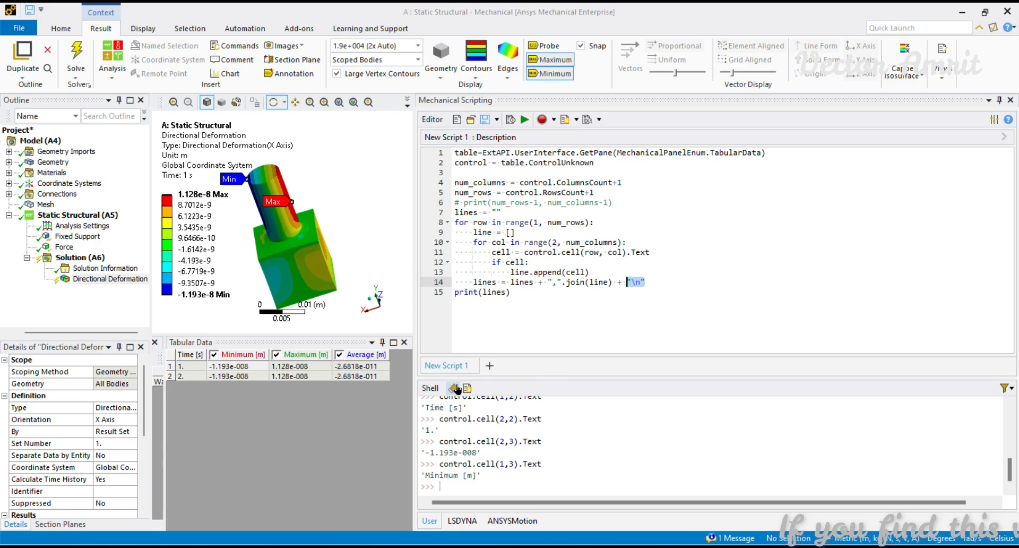
click(524, 119)
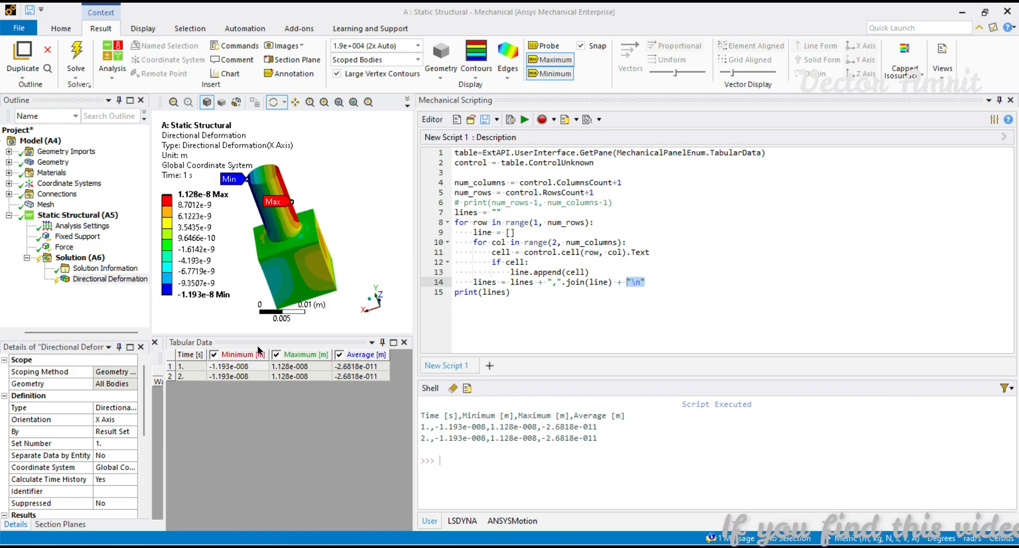
- Select the Force load in the Outline and rerun the script to print its table
click(64, 247)
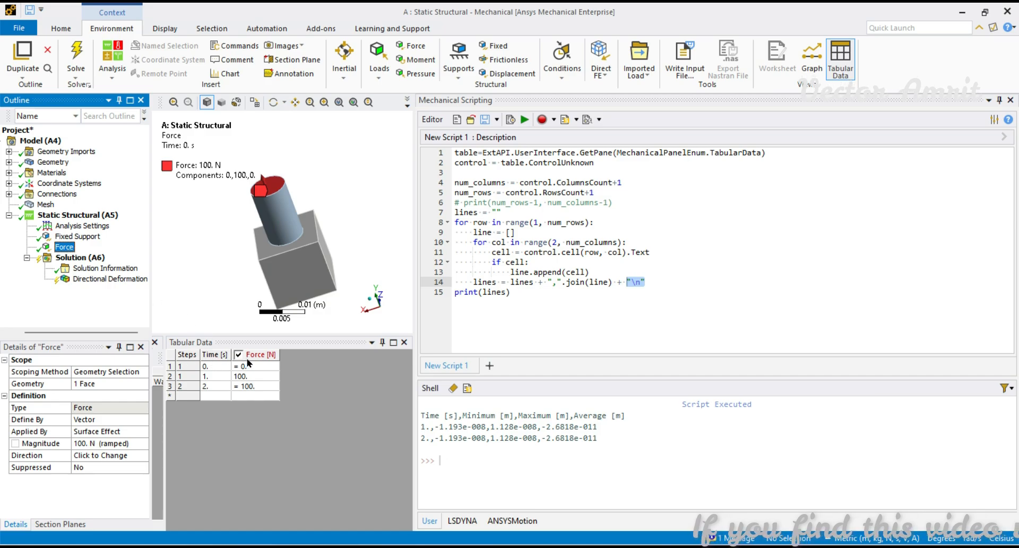
click(524, 119)
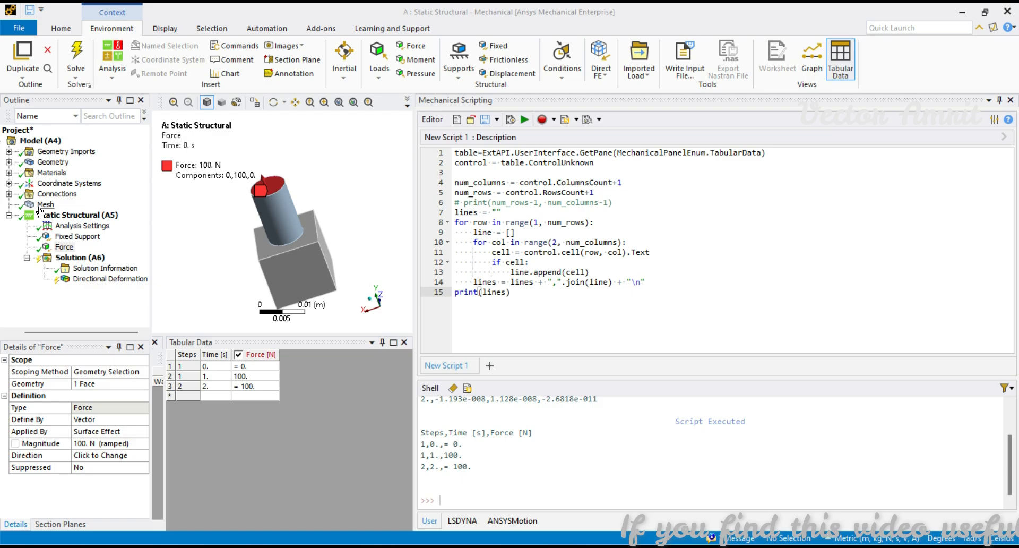
- Browse Mesh, Contact Tool initial information, the Concrete material and both solid bodies
click(45, 204)
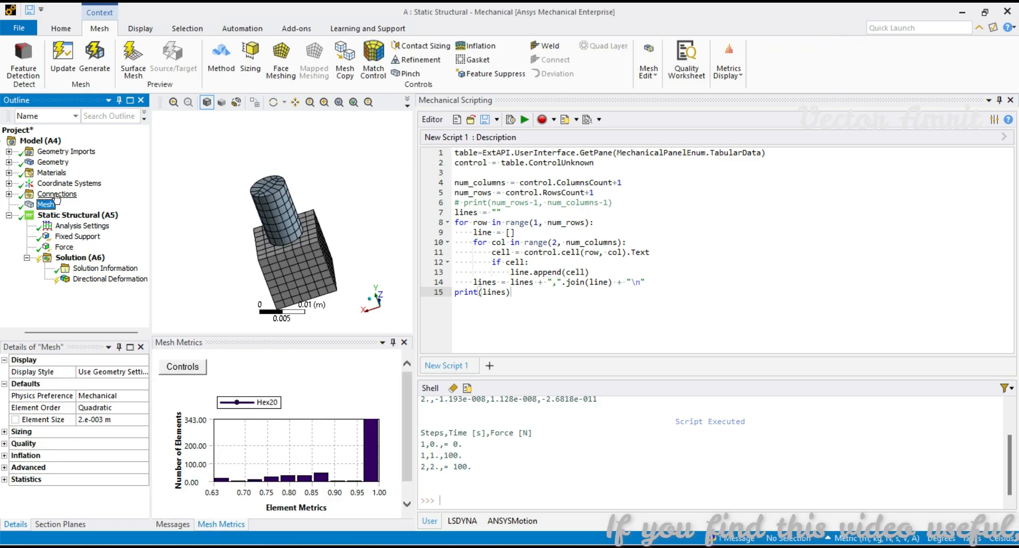
click(76, 215)
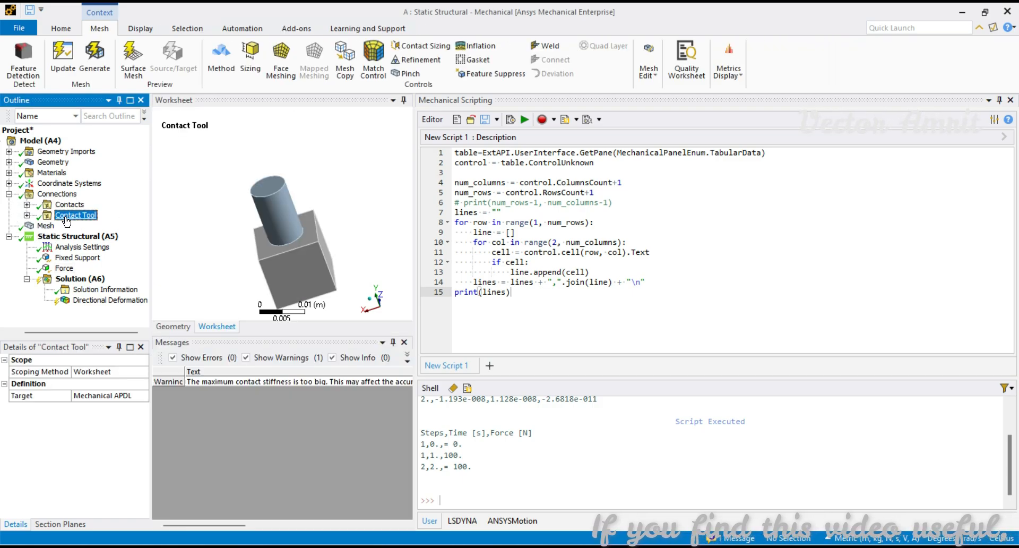
click(101, 225)
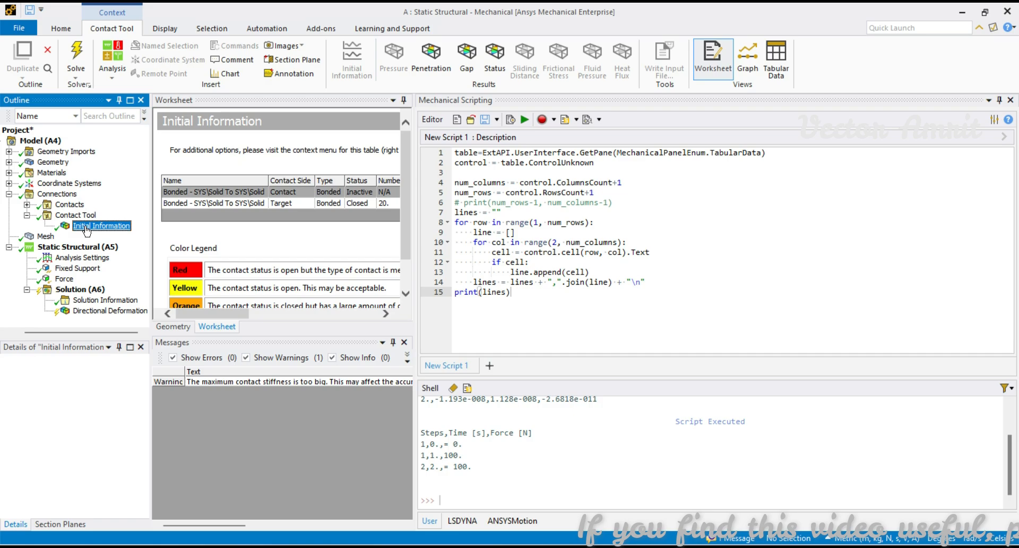
click(76, 236)
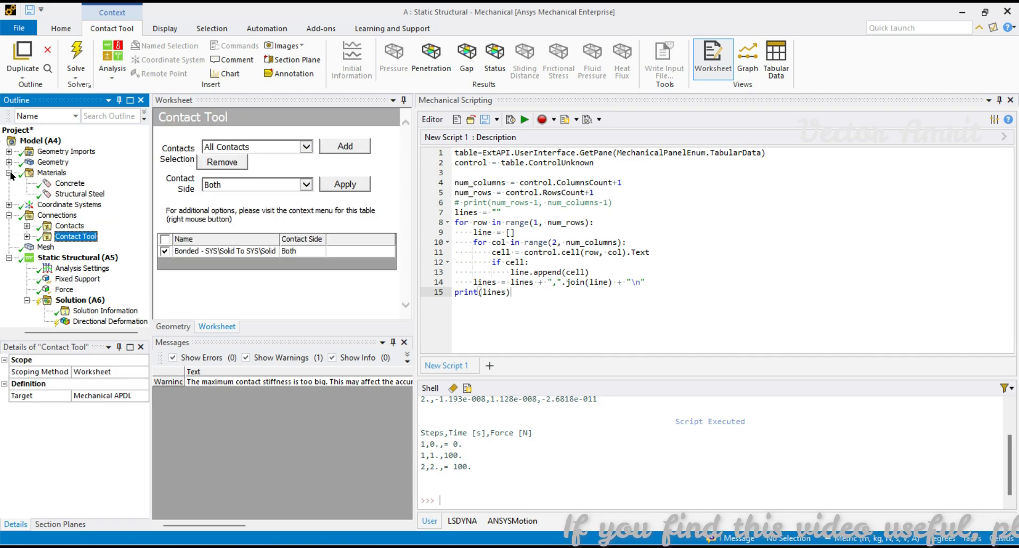
click(70, 183)
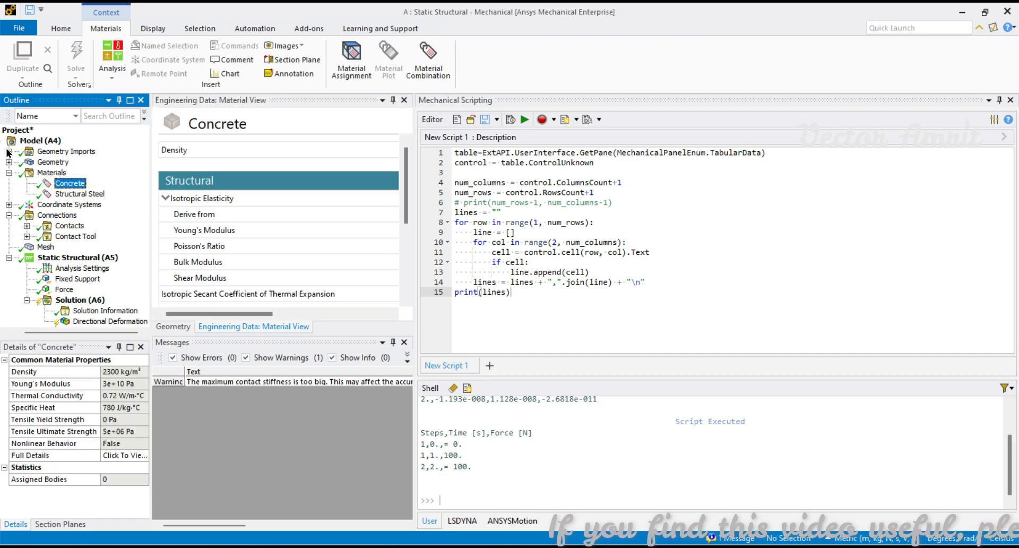
click(52, 161)
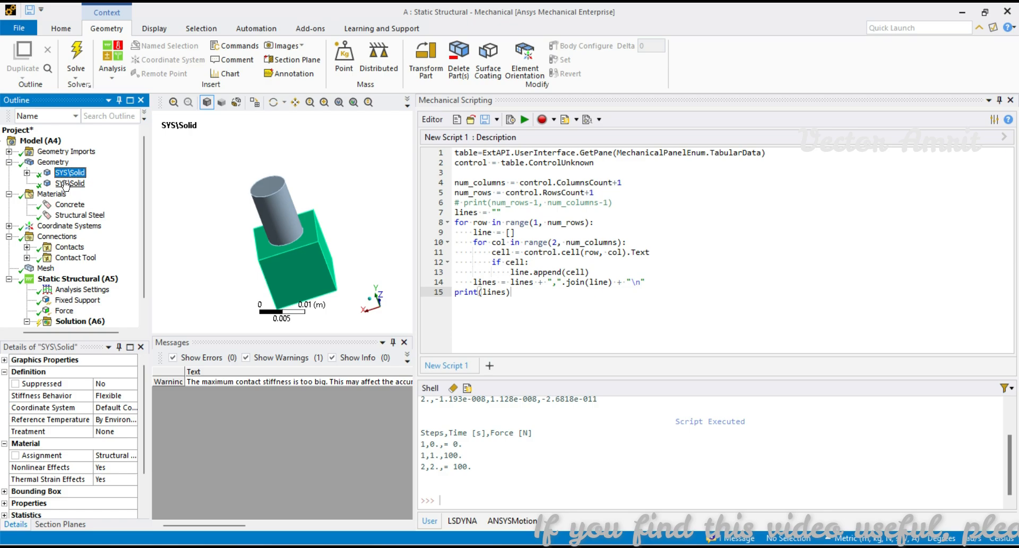
click(109, 321)
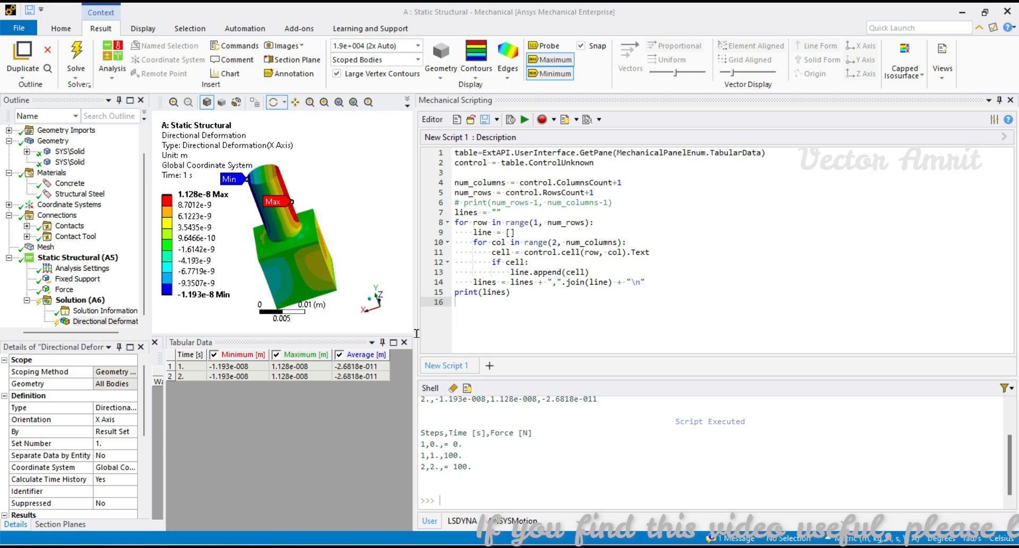
- Add a with open(r"D:\test\text.csv", 'w') block writing the lines, then run the script
text(with open(r"D:\test\text.csv", 'w') as f:)
text(f.write(lines))
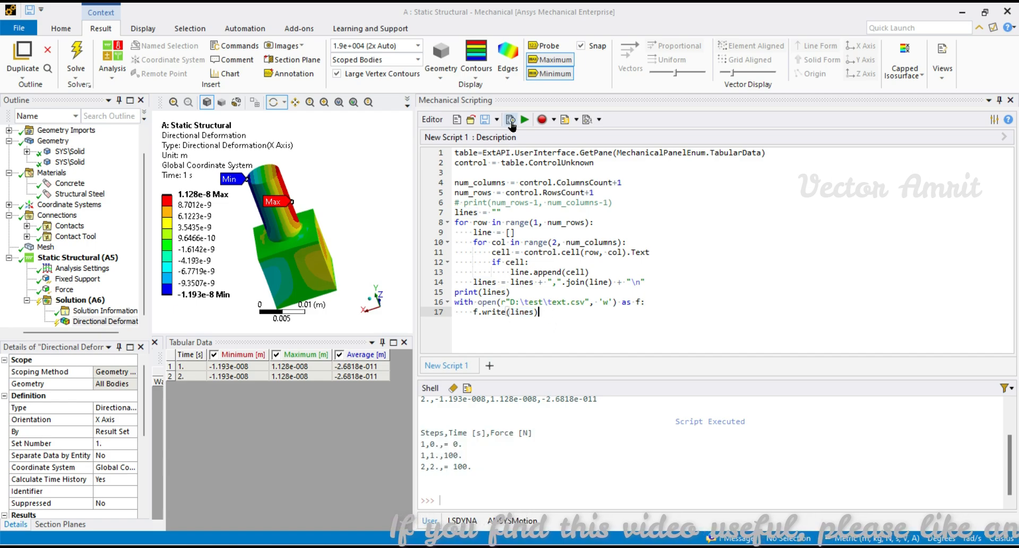
click(524, 119)
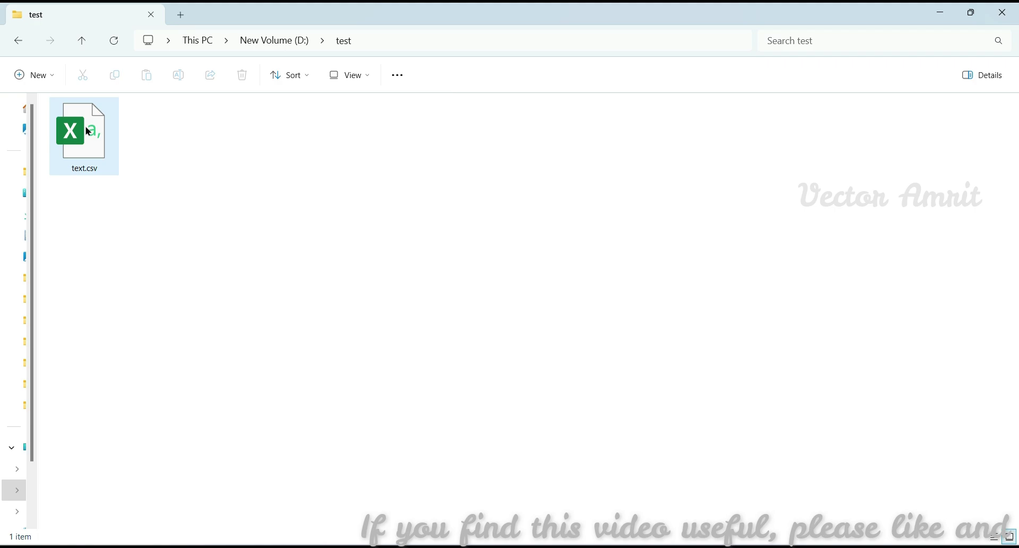
- Open text.csv from File Explorer in Excel and close the empty spreadsheet
click(84, 130)
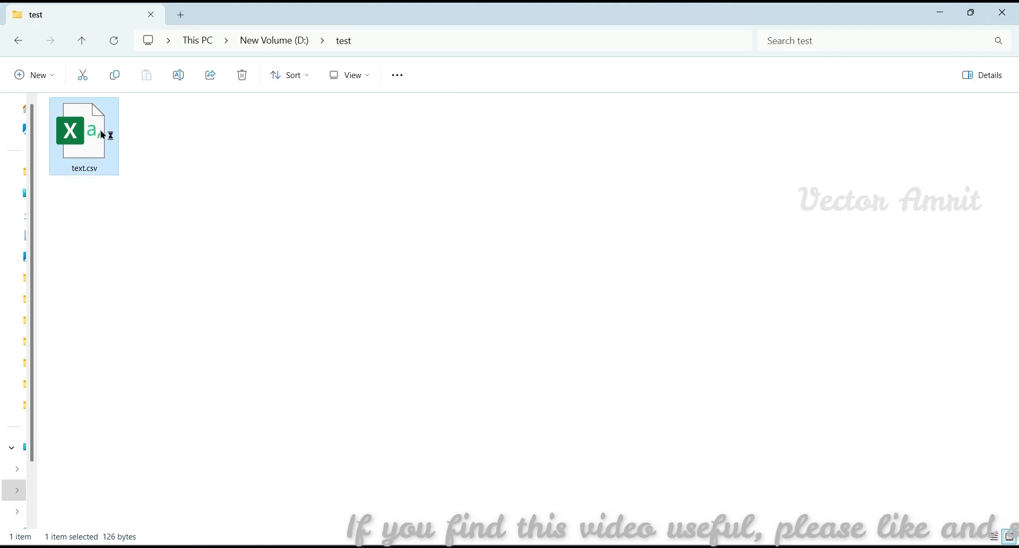
double_click(84, 134)
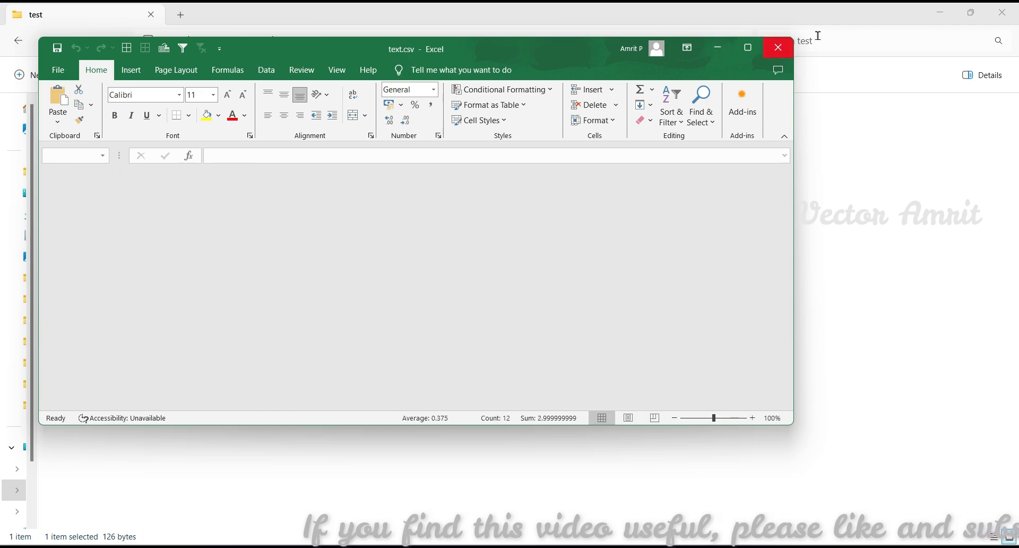
click(777, 47)
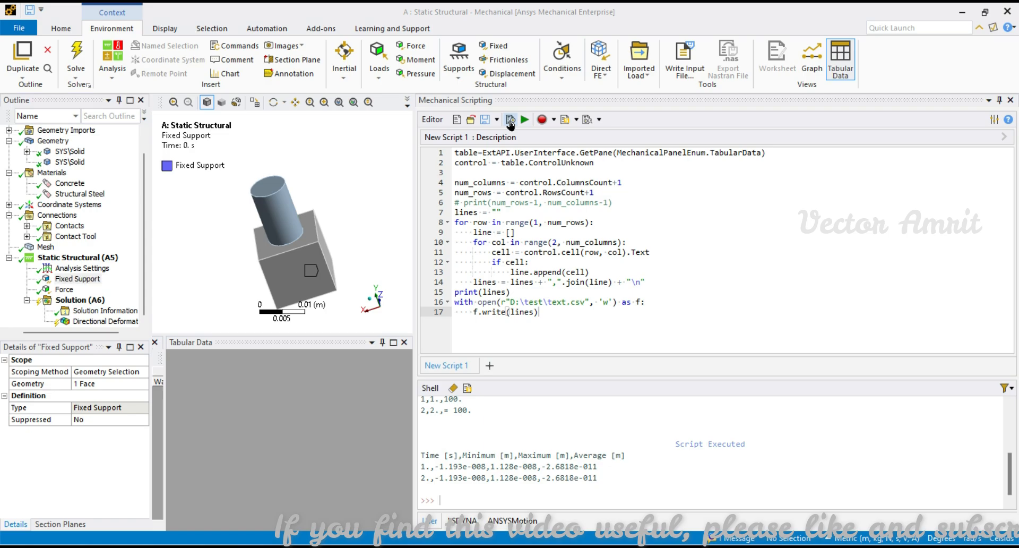
- Rerun the export script on the force load and reopen text.csv to check the force table
click(511, 119)
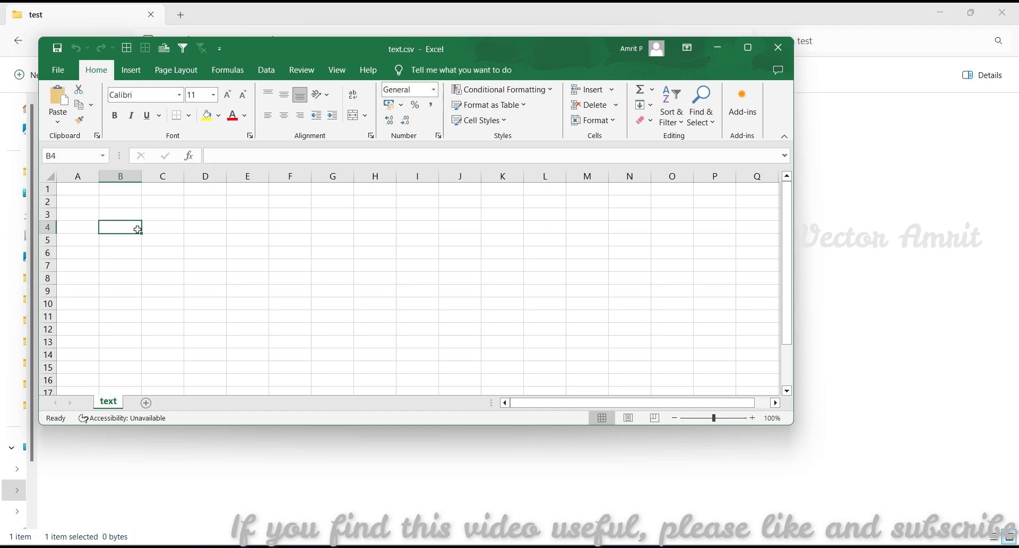
click(778, 47)
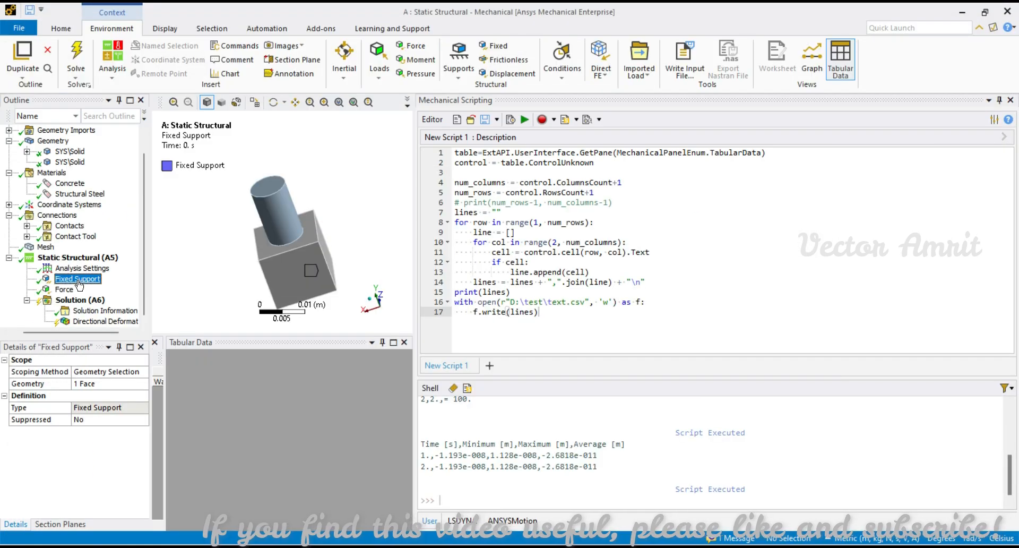
click(64, 289)
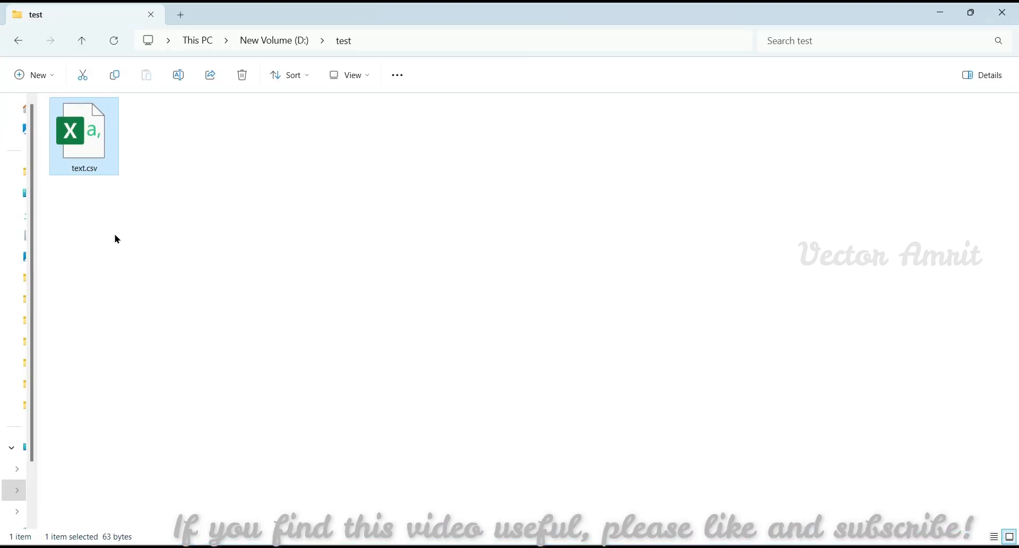
double_click(83, 133)
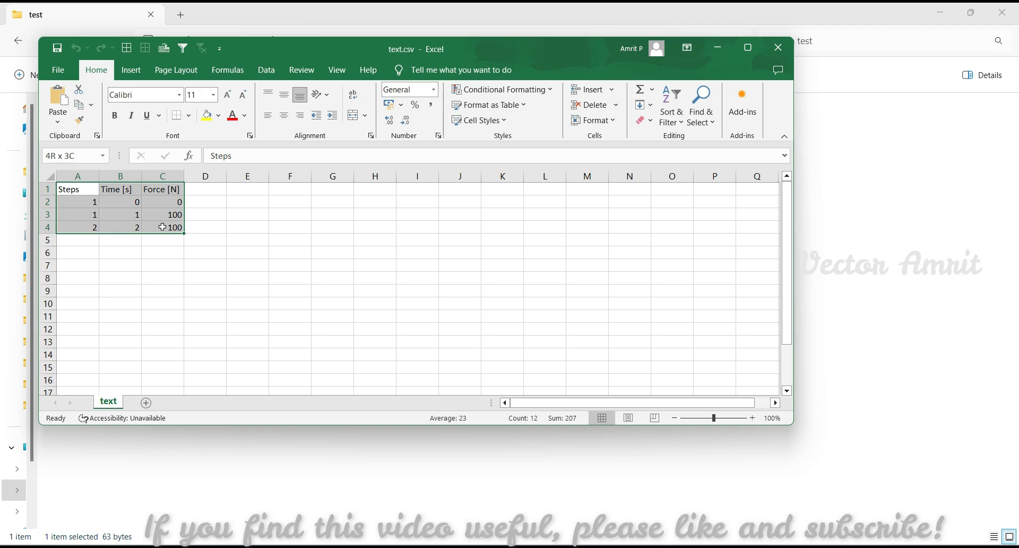
click(332, 227)
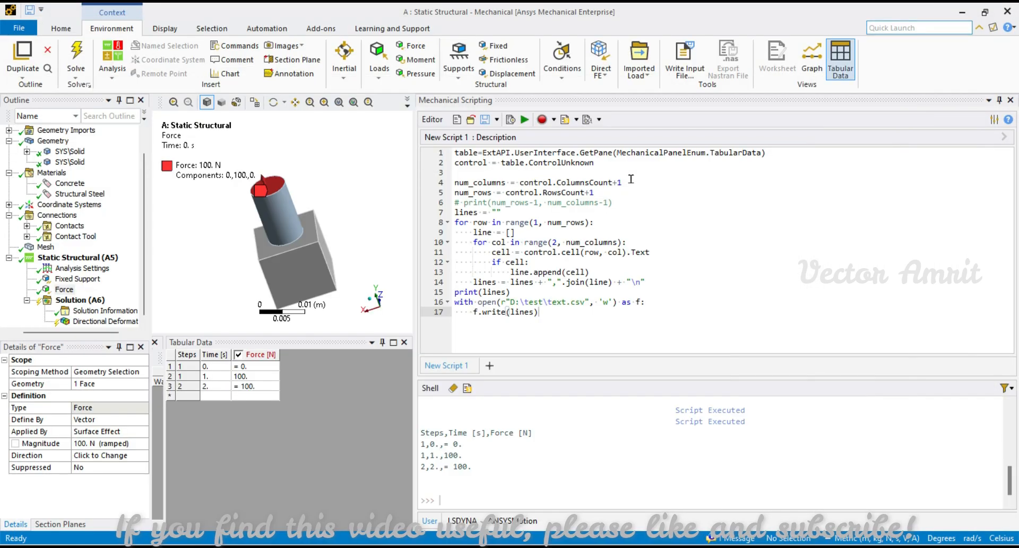
mouse_move(617, 211)
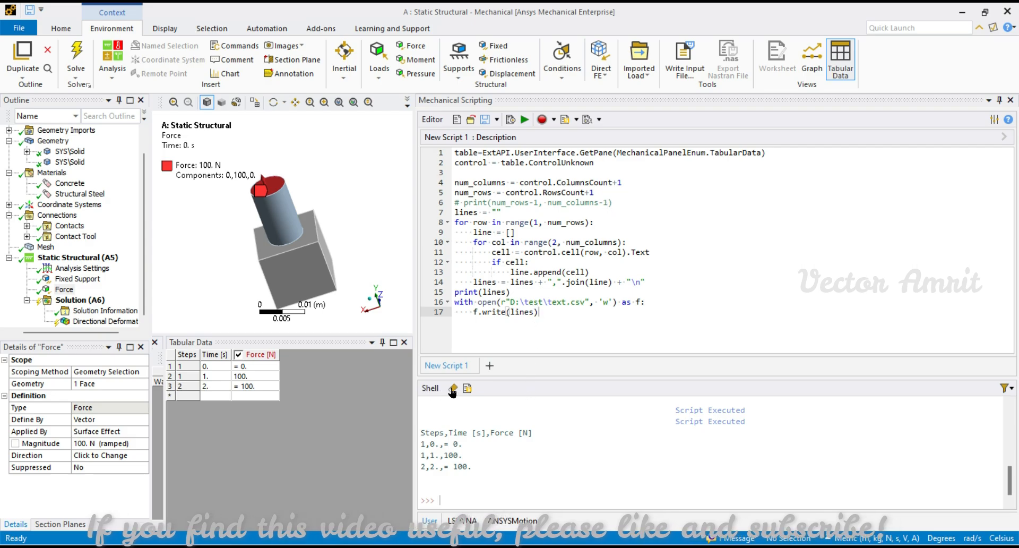
- Clear the previous script output from the Shell
click(453, 389)
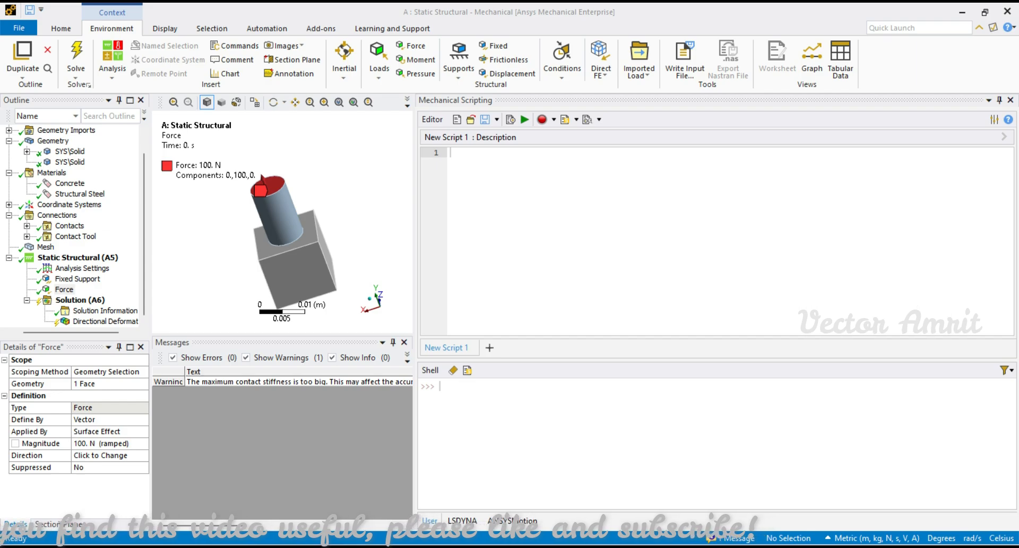
- Run ExecuteCommand with DS.Script.doTabularDataWindow() repeatedly to toggle the Tabular Data window
text(ExtAPI.Application.ScriptByName("jscript").ExecuteCommand('DS.Script.doTabularDataWindow();'))
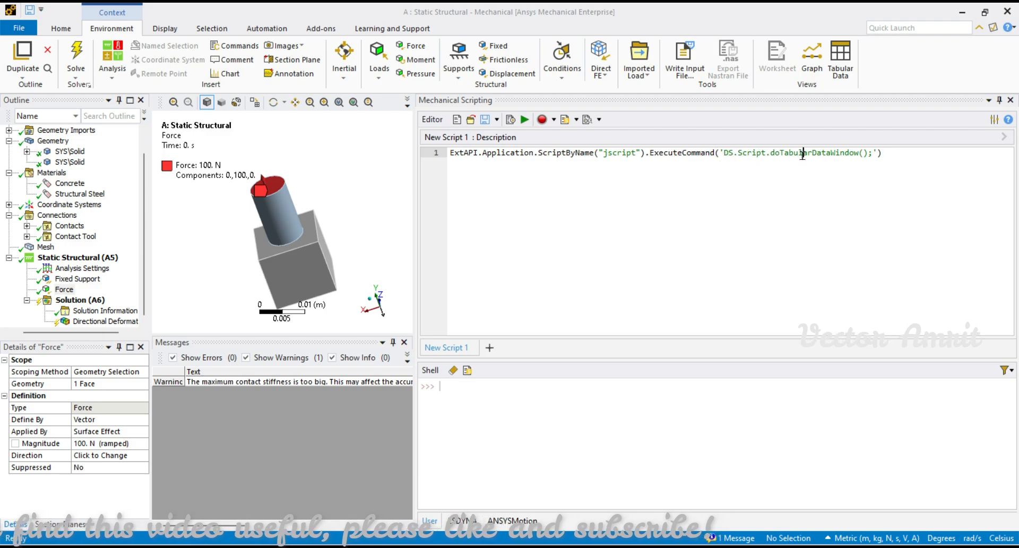
click(510, 118)
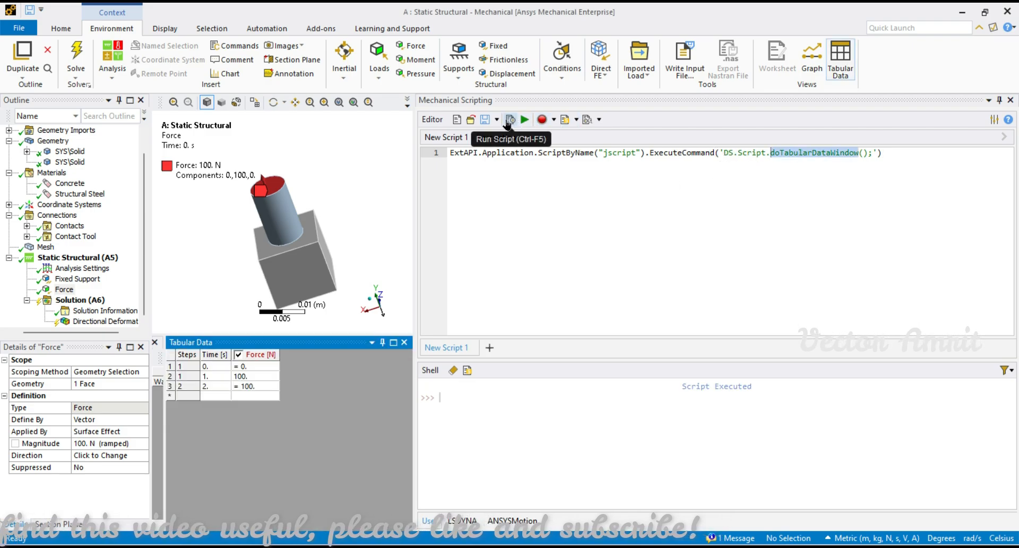
click(510, 119)
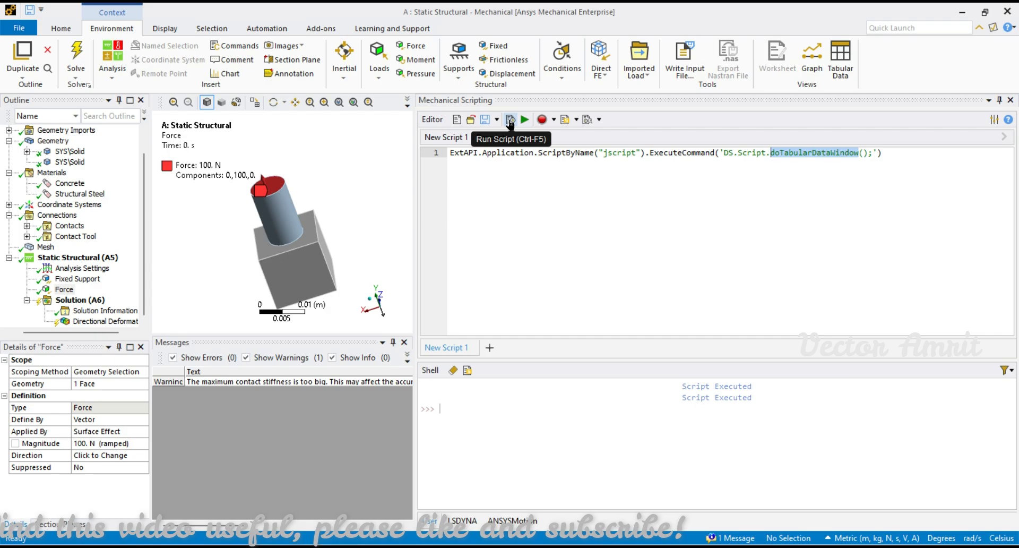
click(510, 119)
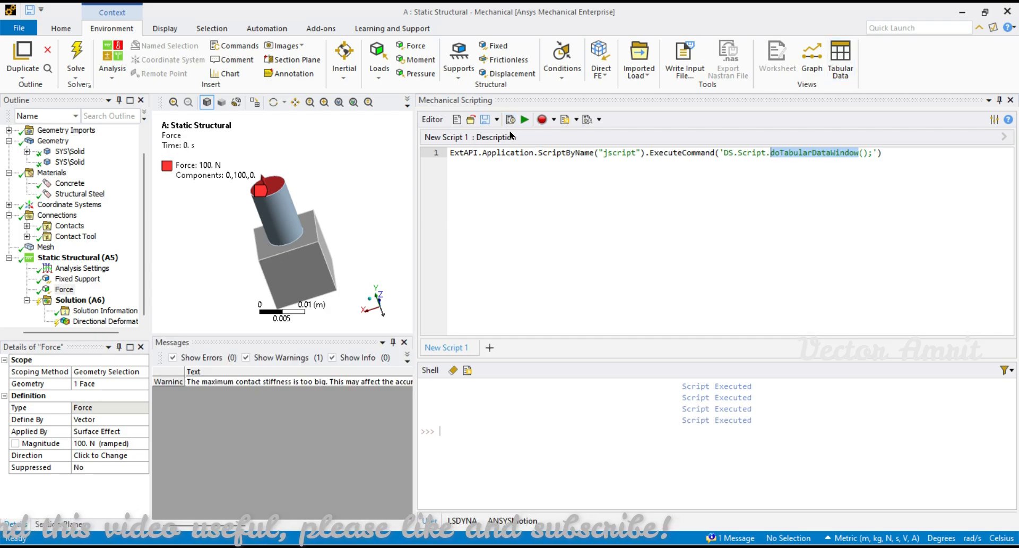
mouse_move(475, 183)
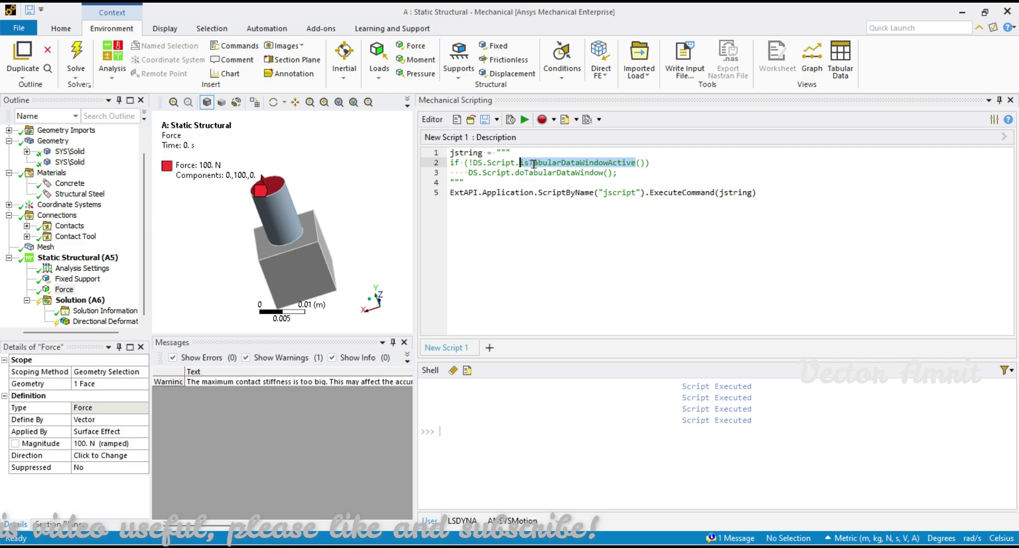
- Run the isTabularDataWindowActive-guarded version to keep the window open, then clear the editor
click(510, 119)
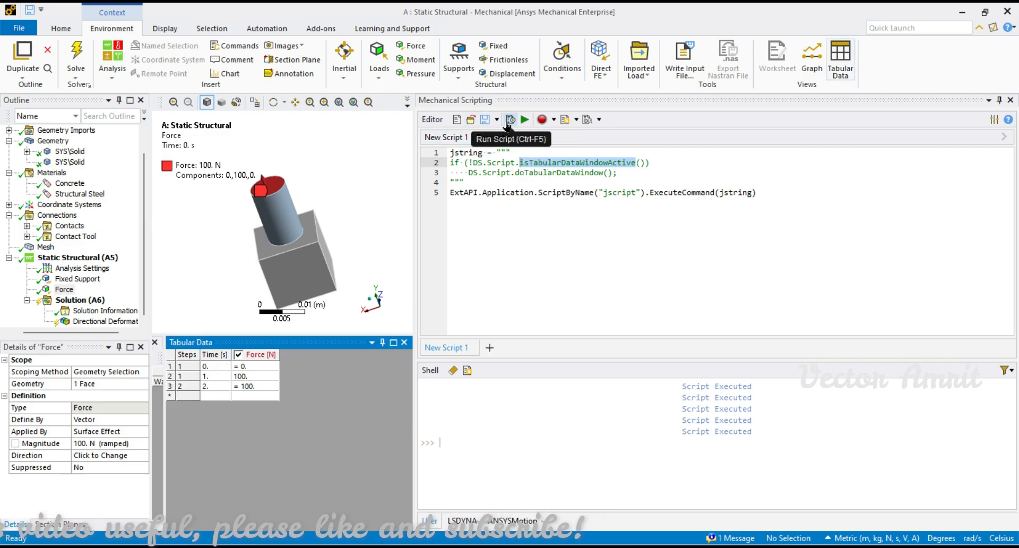
click(510, 119)
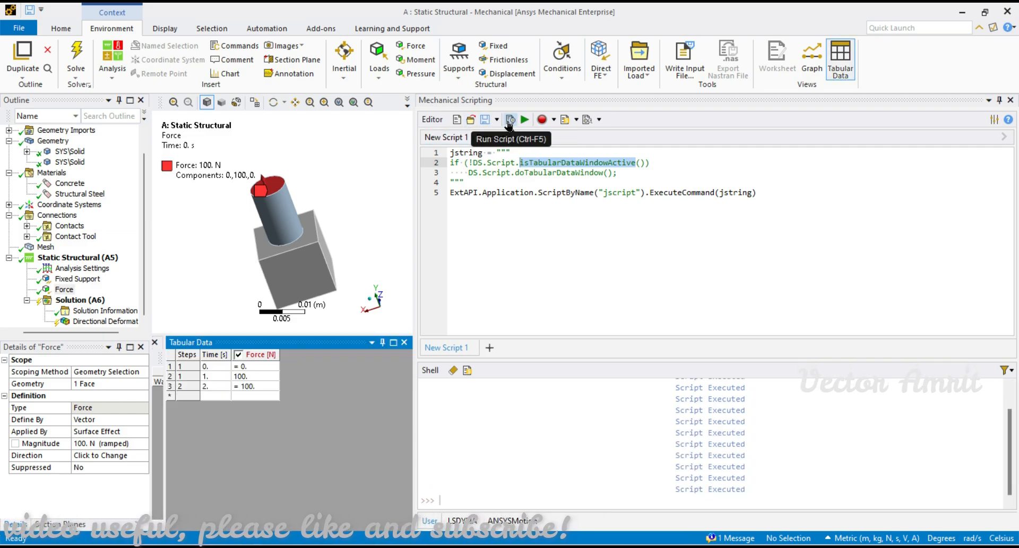
click(510, 119)
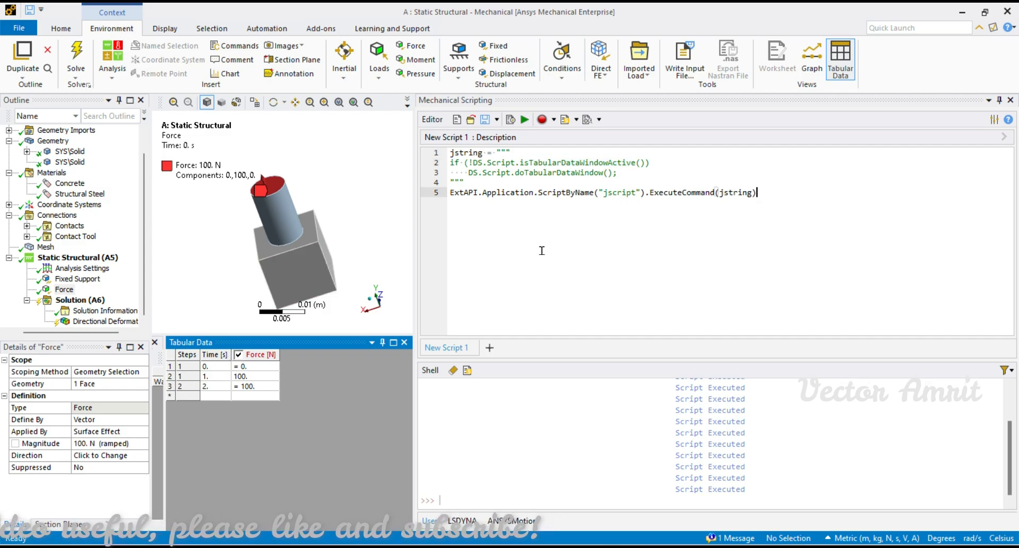
key(ctrl+a)
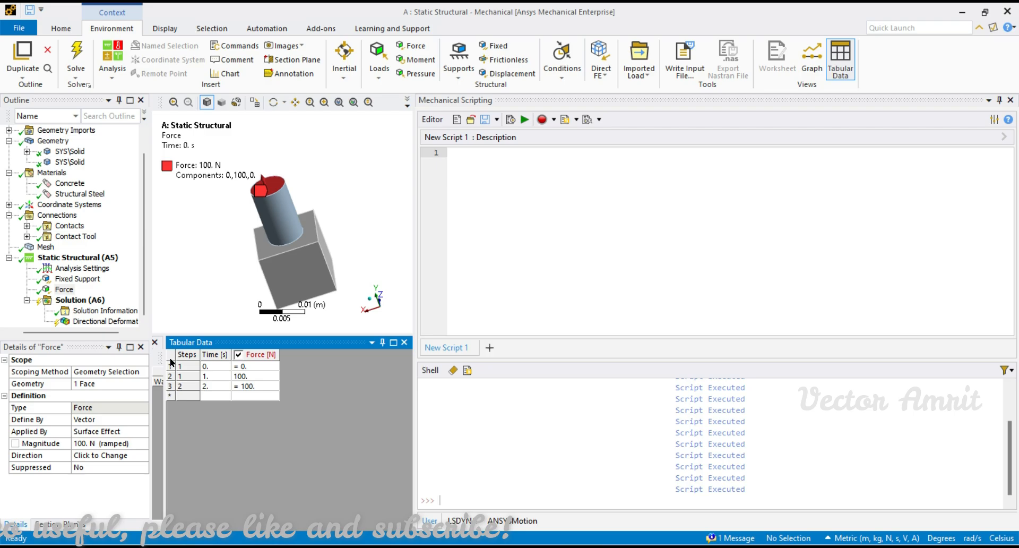
mouse_move(284, 46)
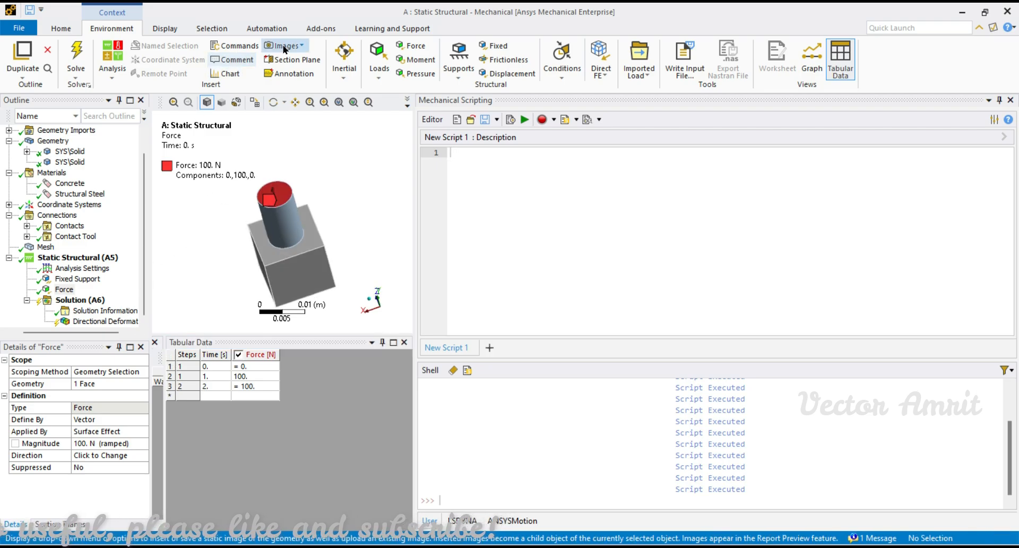
- Cancel the Image to File preferences and show Directional Deformation with its min/max/average table
click(284, 46)
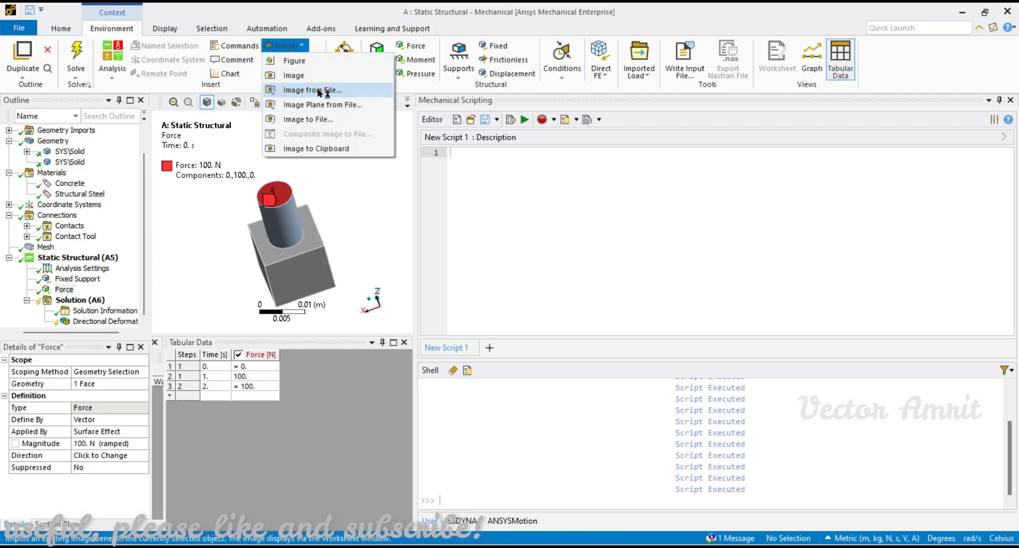
mouse_move(312, 89)
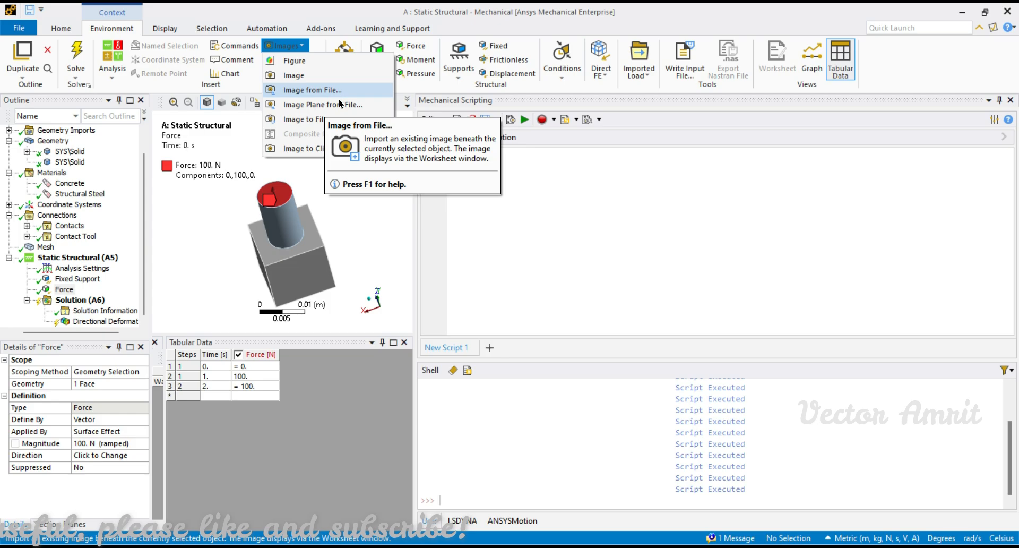
click(308, 119)
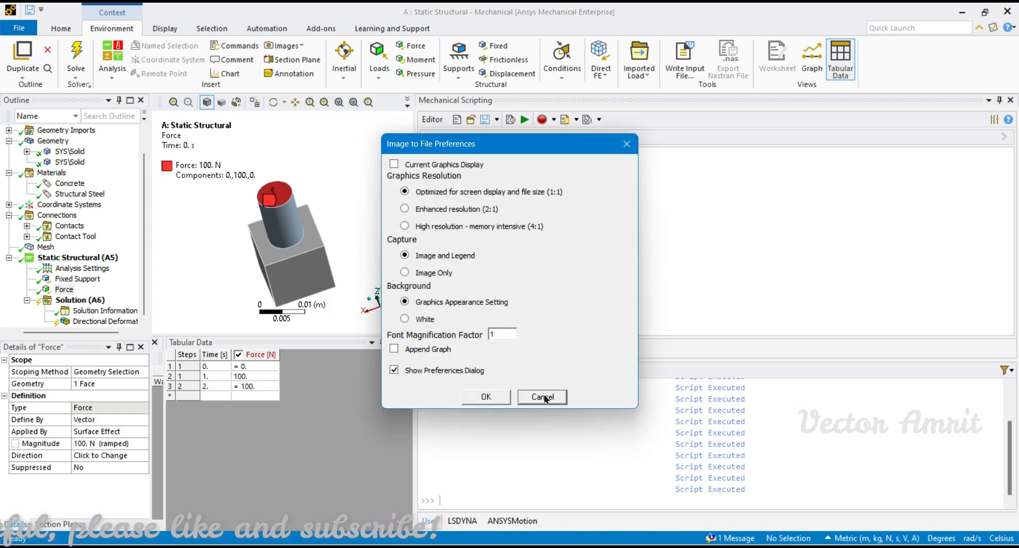
click(541, 397)
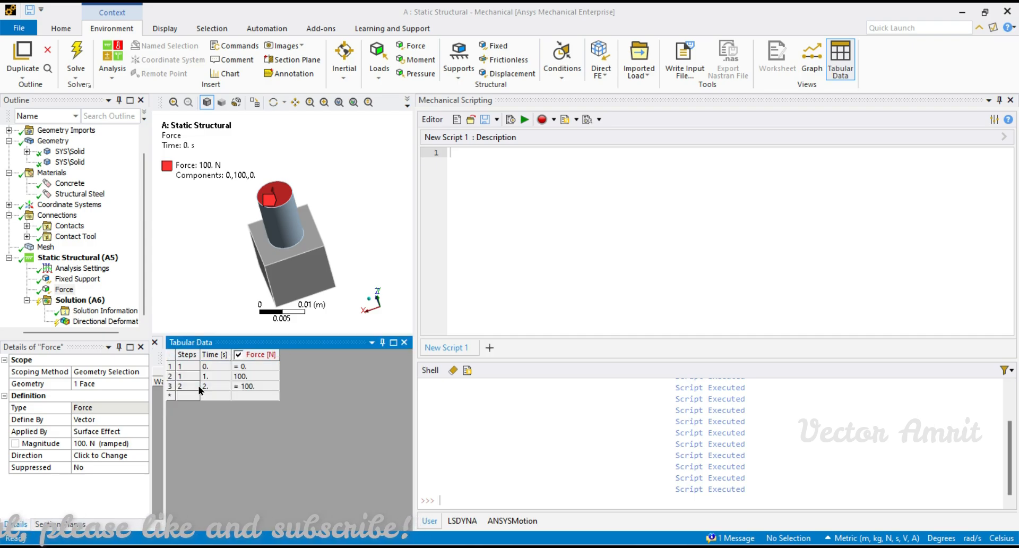
click(535, 396)
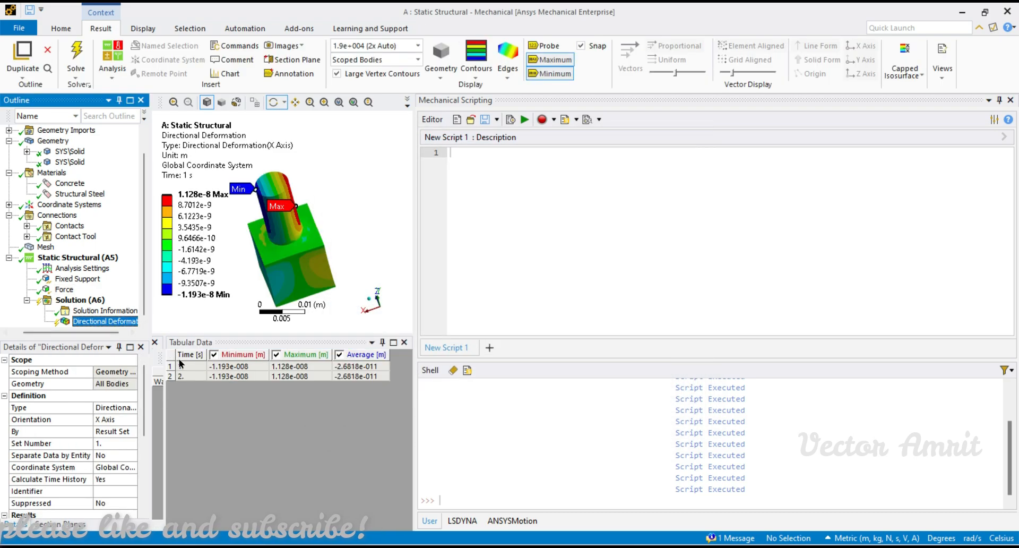
- Focus the directional deformation results table
click(484, 119)
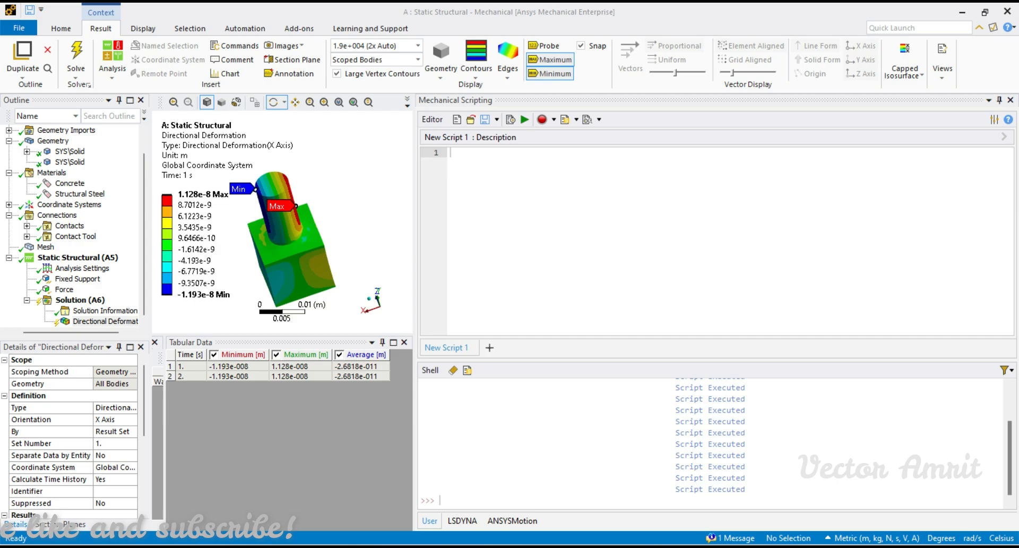
mouse_move(443, 161)
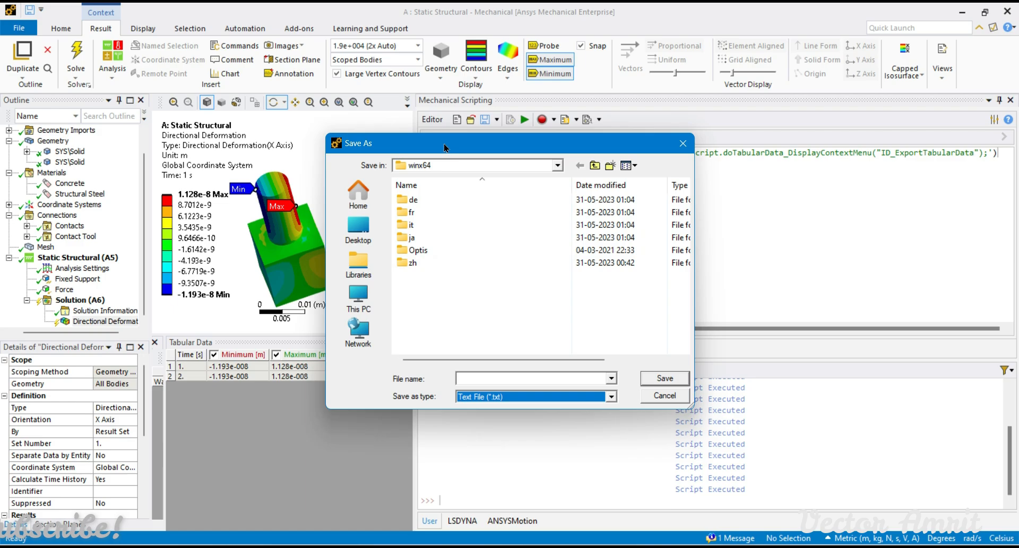
- Move the Save As dialog aside to view the script, then cancel saving
drag(446, 143, 369, 138)
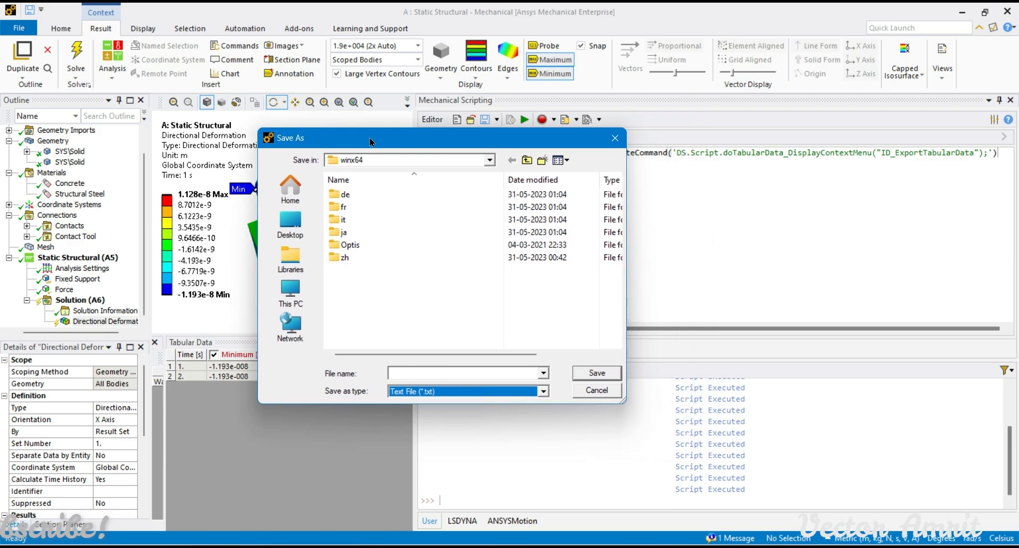
mouse_move(580, 391)
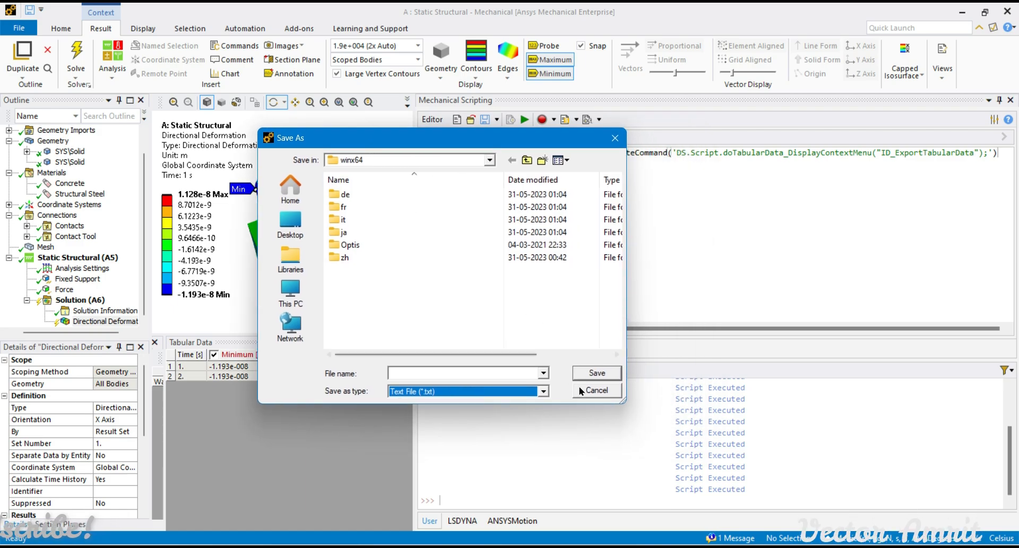
click(596, 390)
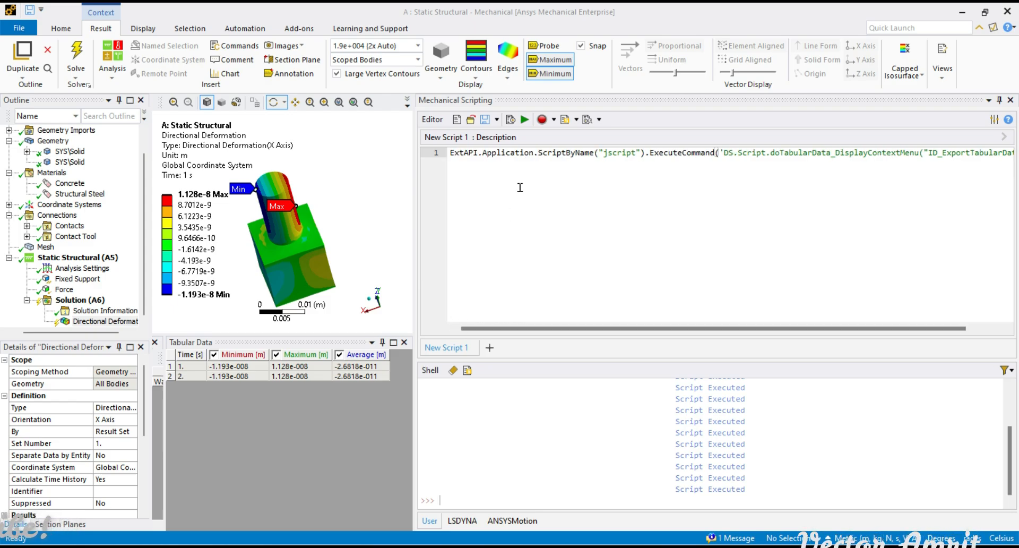
mouse_move(457, 172)
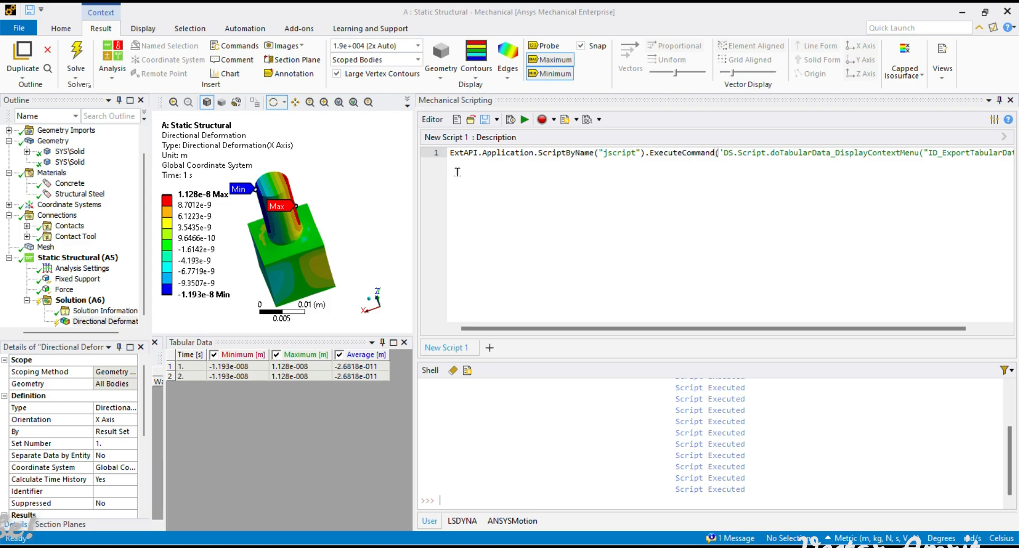
mouse_move(504, 182)
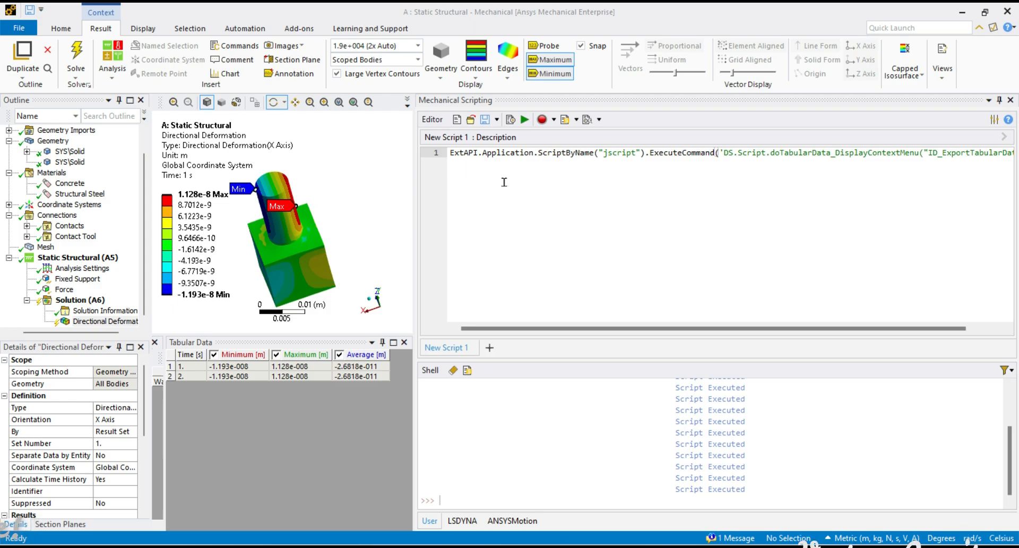